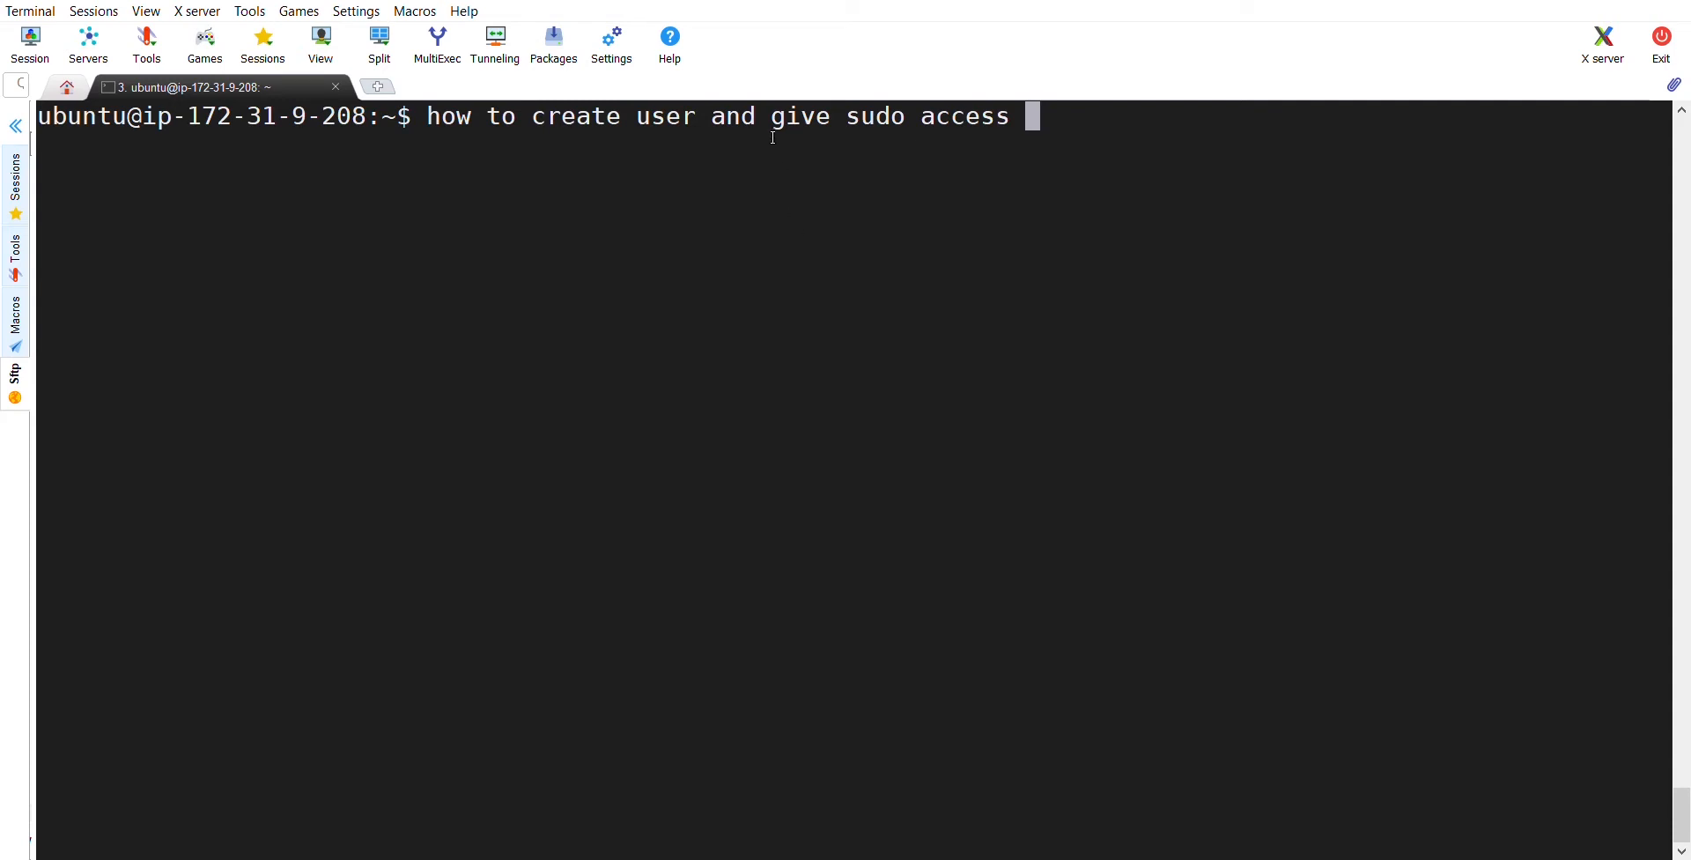
mouse_move(940, 116)
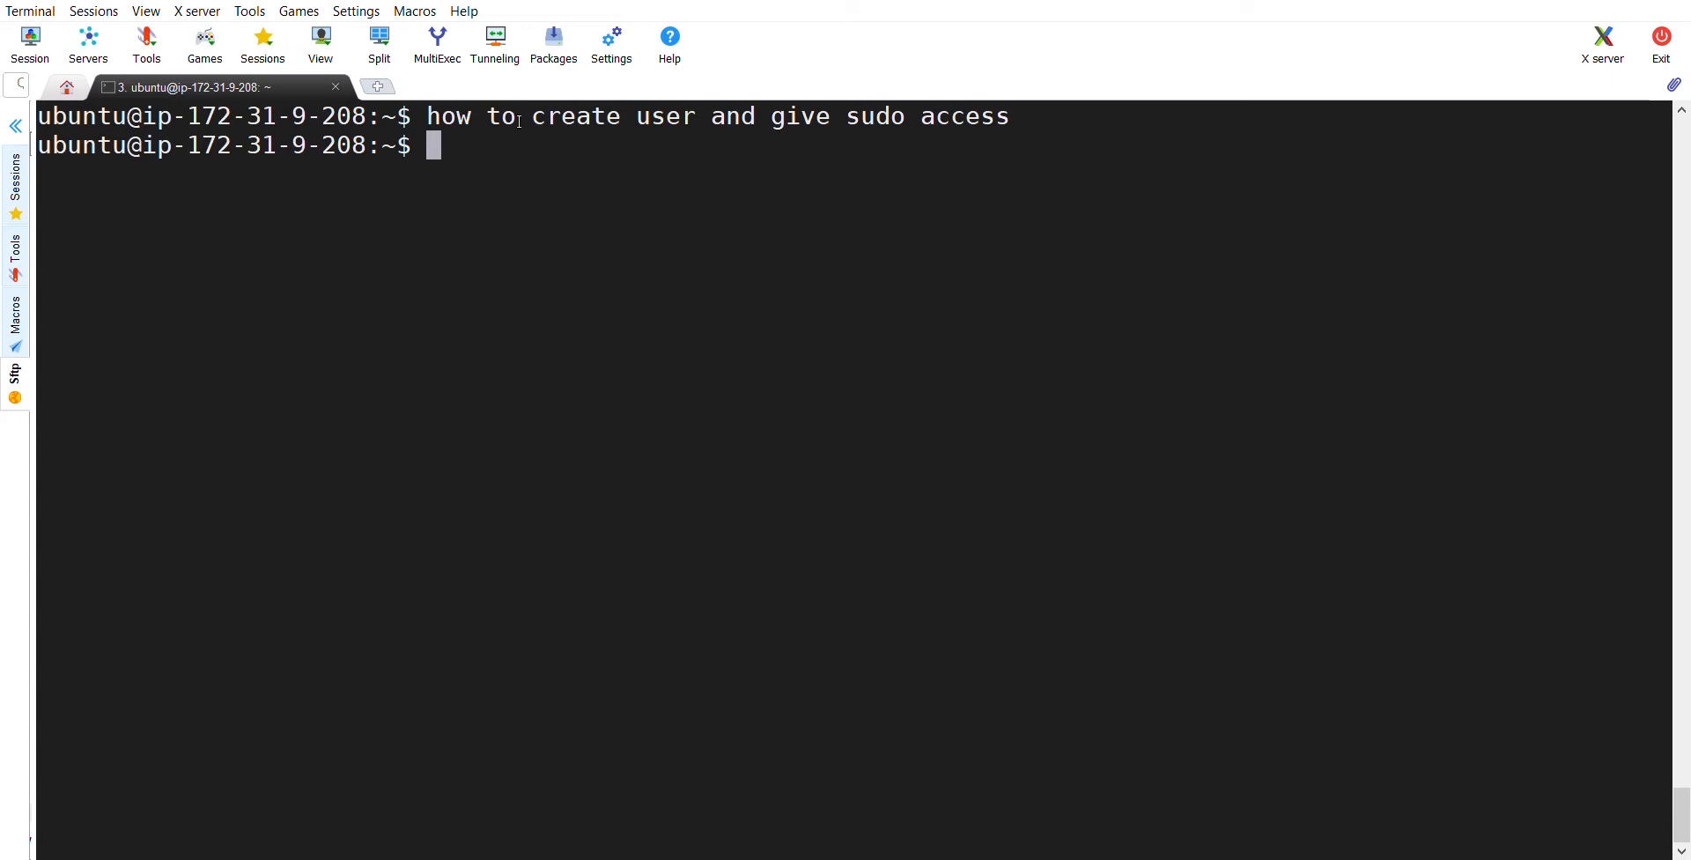
Become root with sudo su and move to root's home directory
text(sudo)
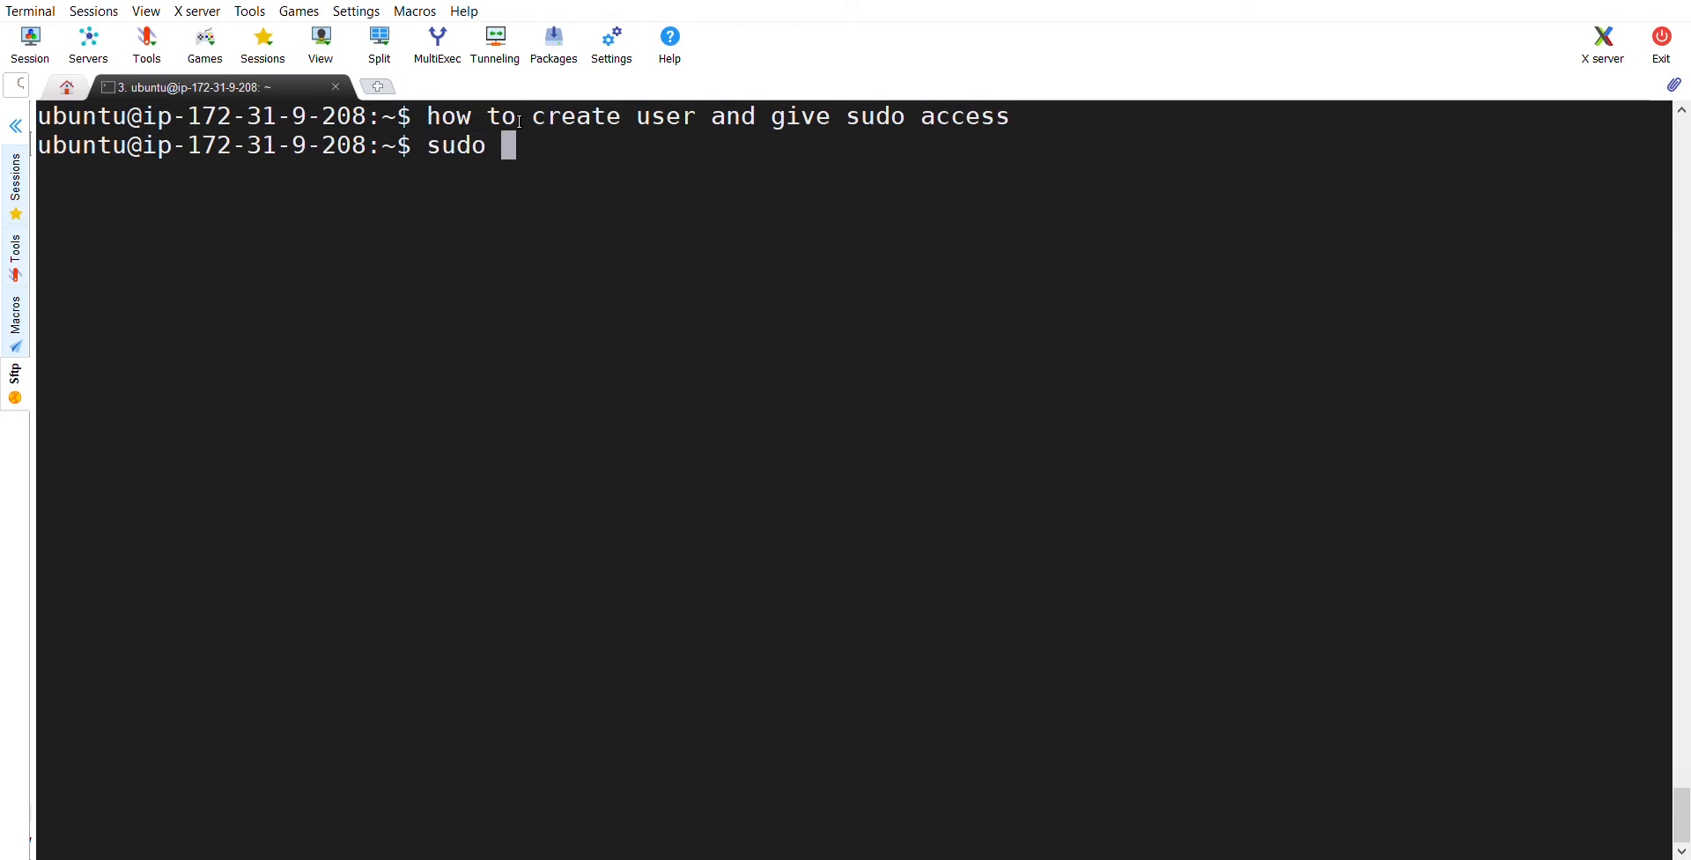
text(su)
text(cd)
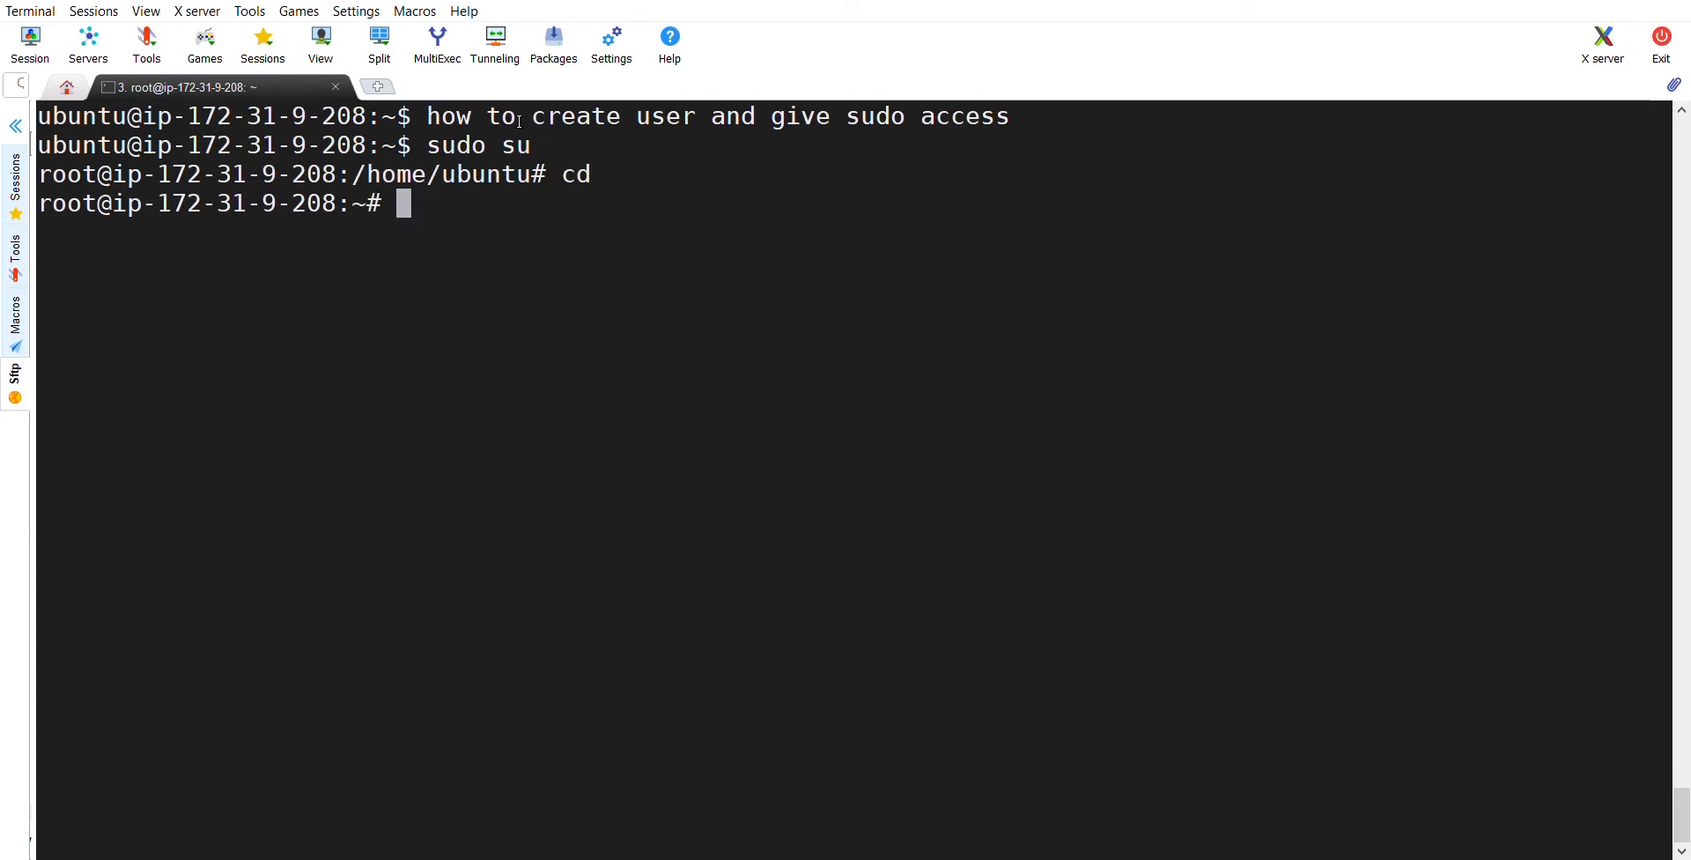
text(adduser)
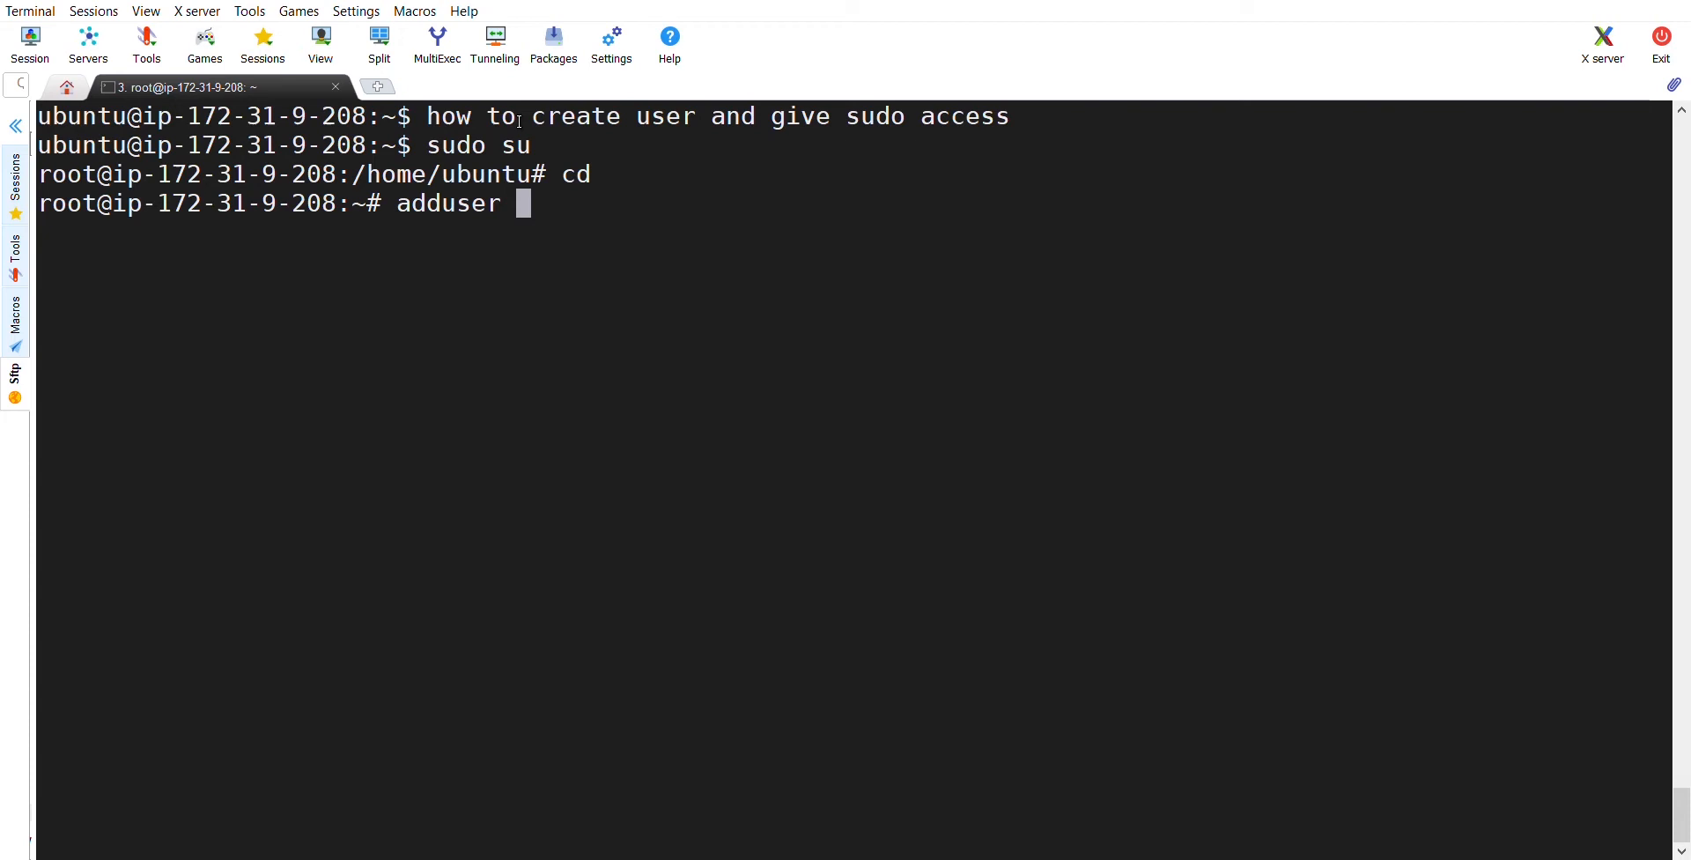
Create user urttech with a password and default user details, confirmed with Y
text(urttech)
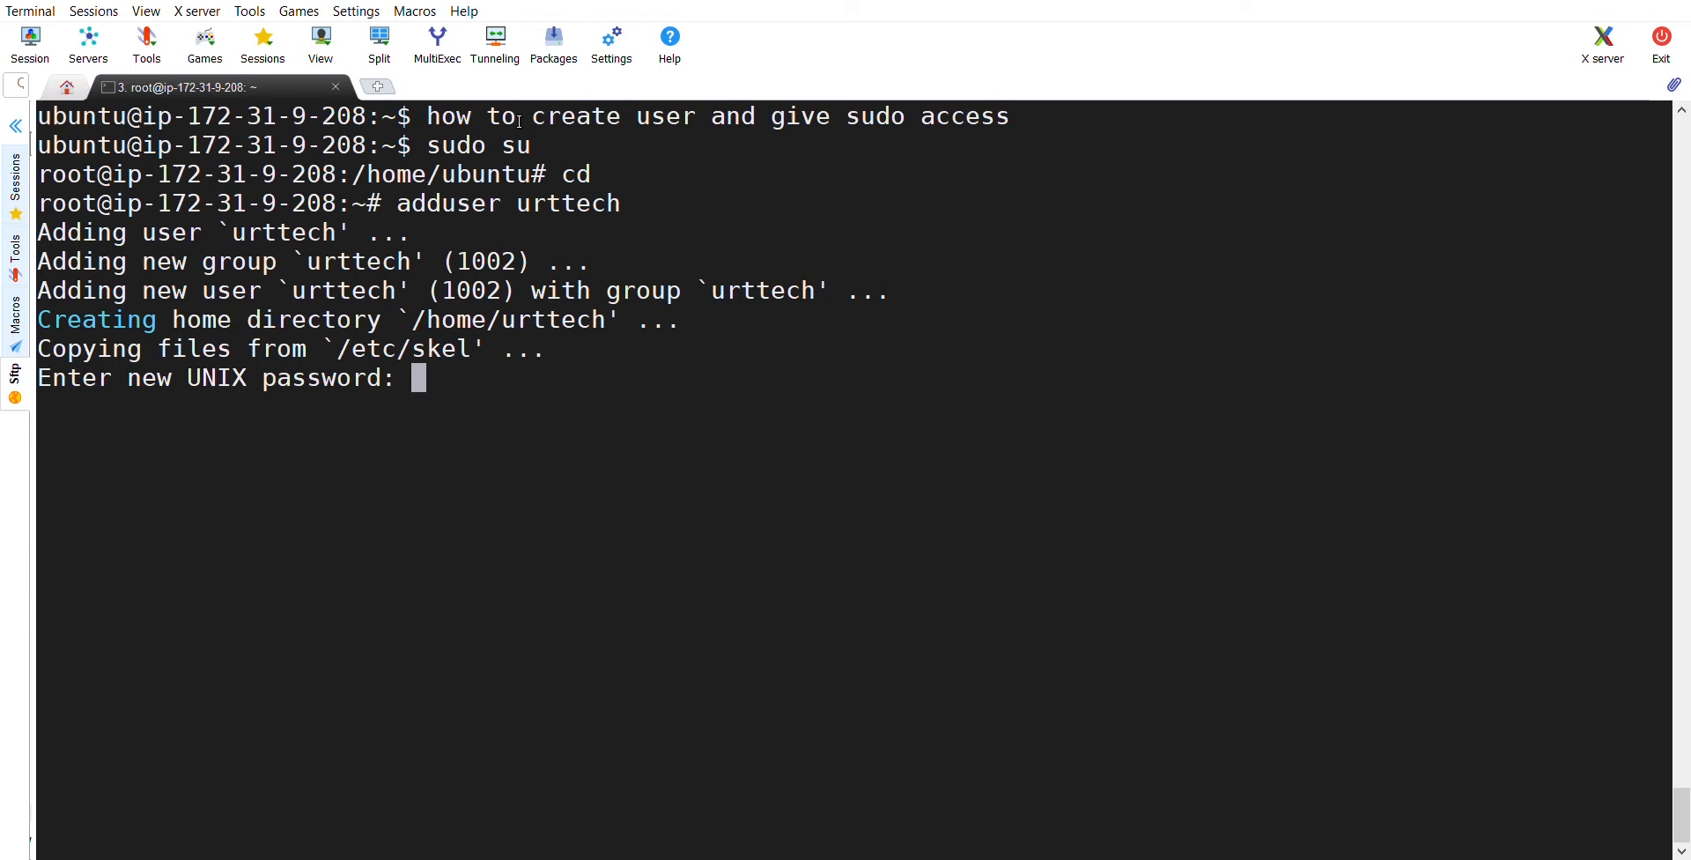
key(Enter)
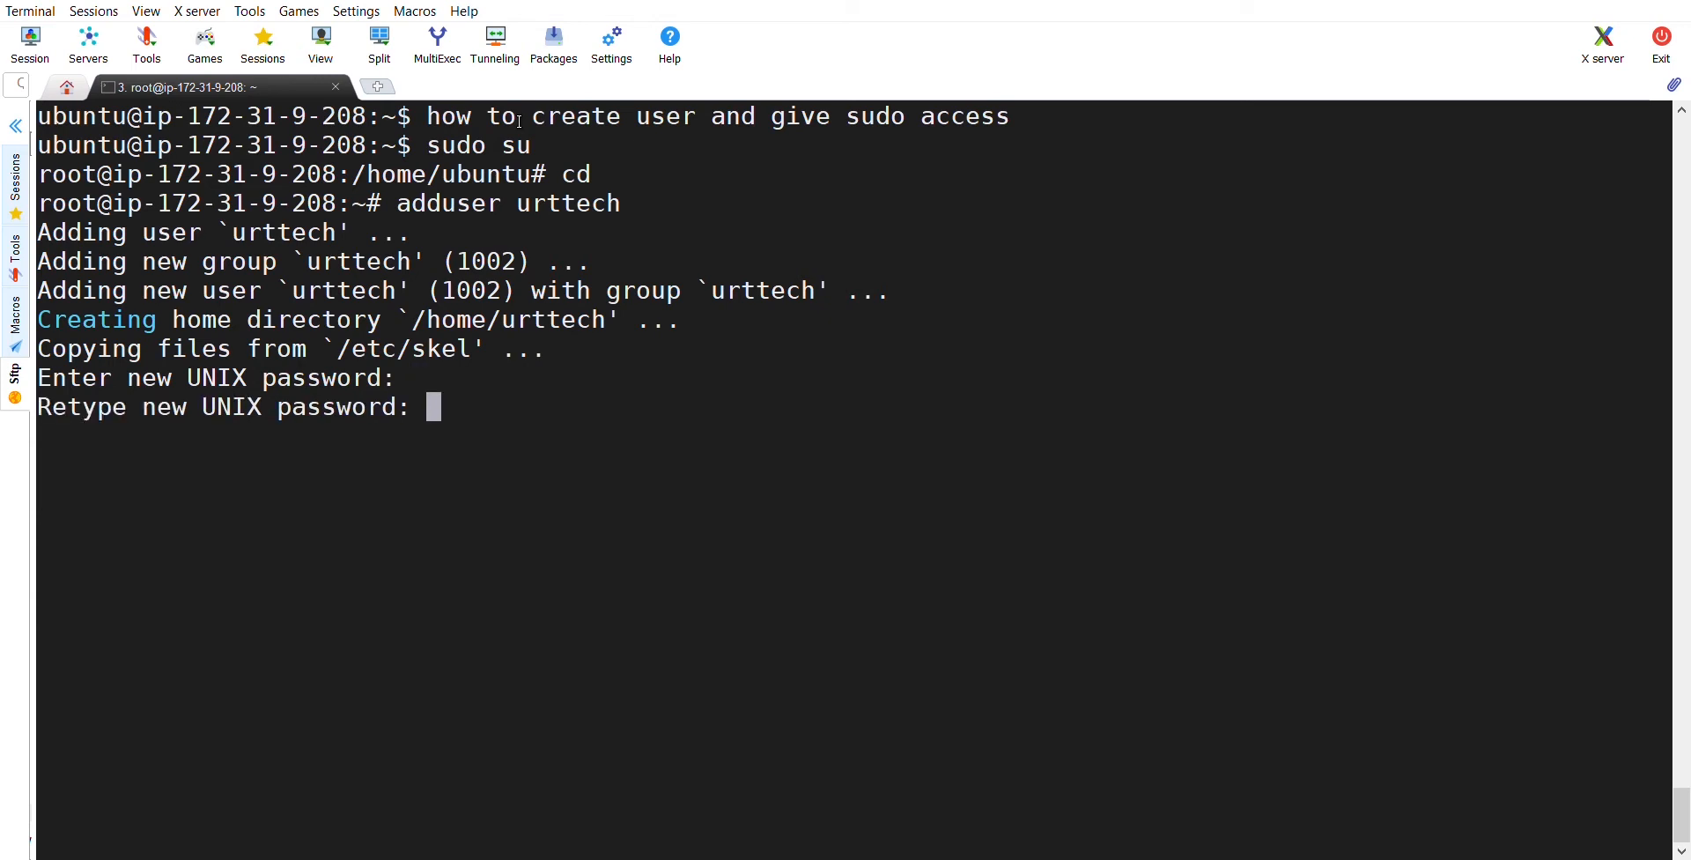
key(Enter)
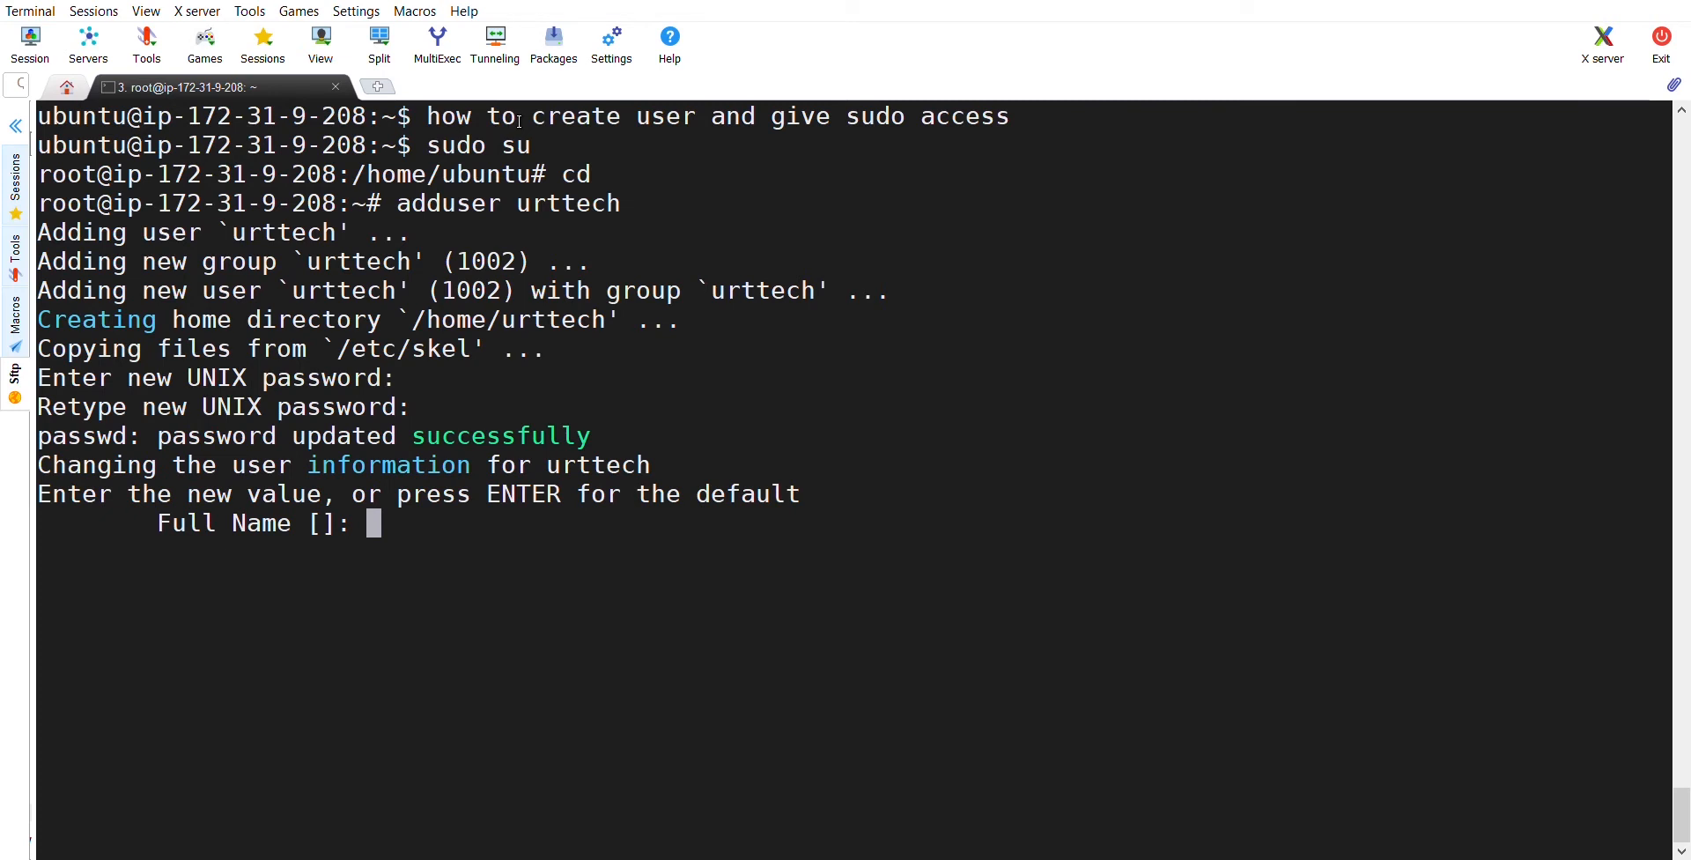
key(enter)
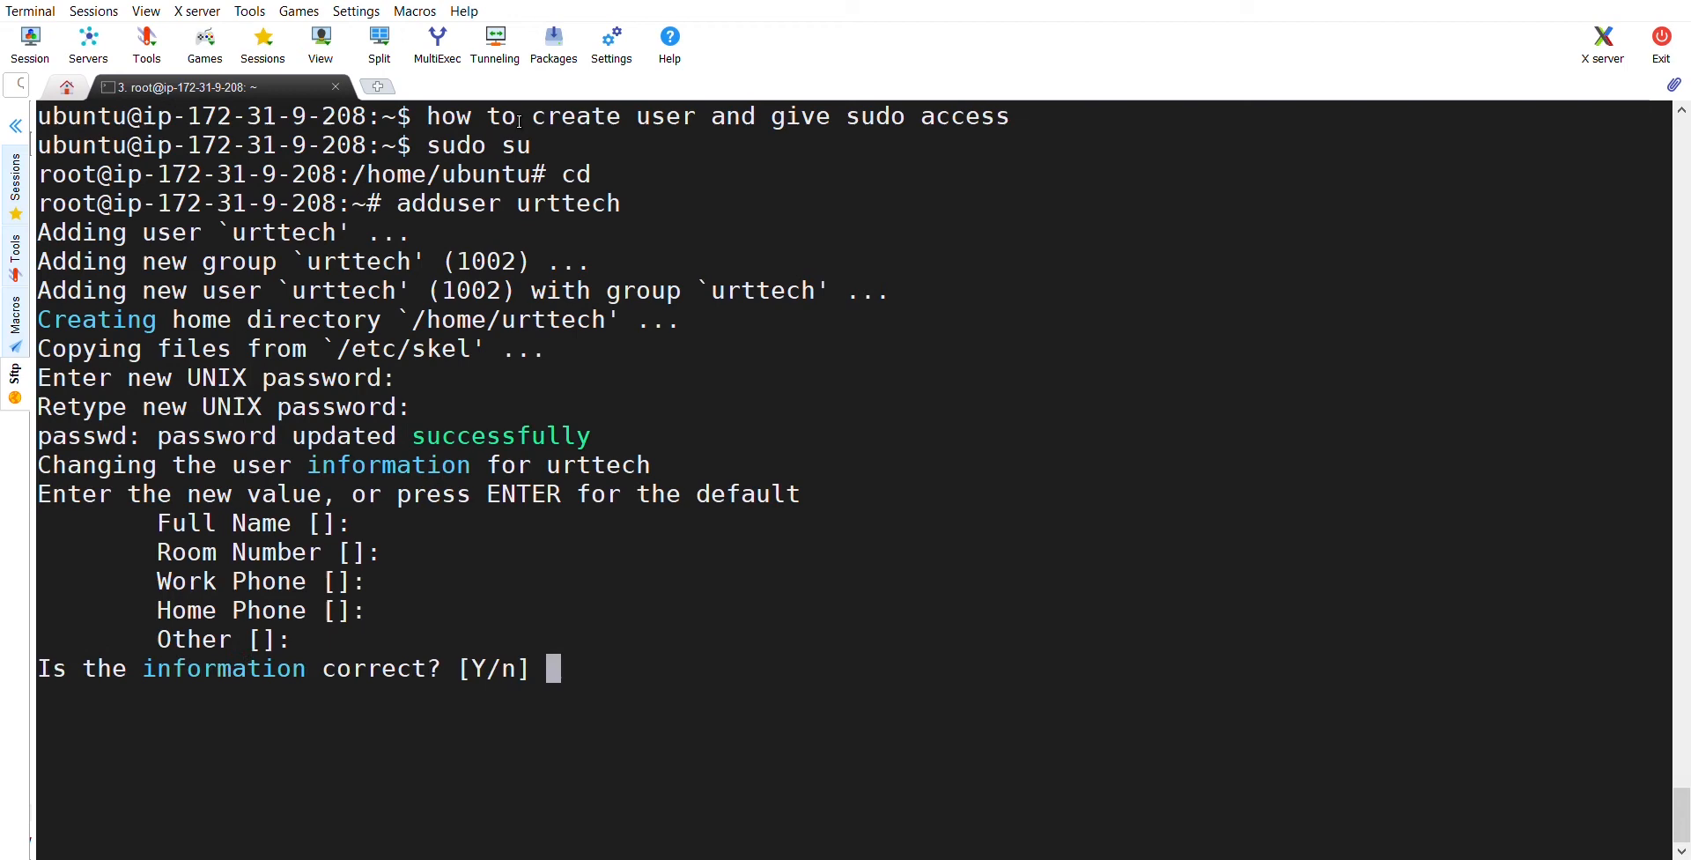
text(Y)
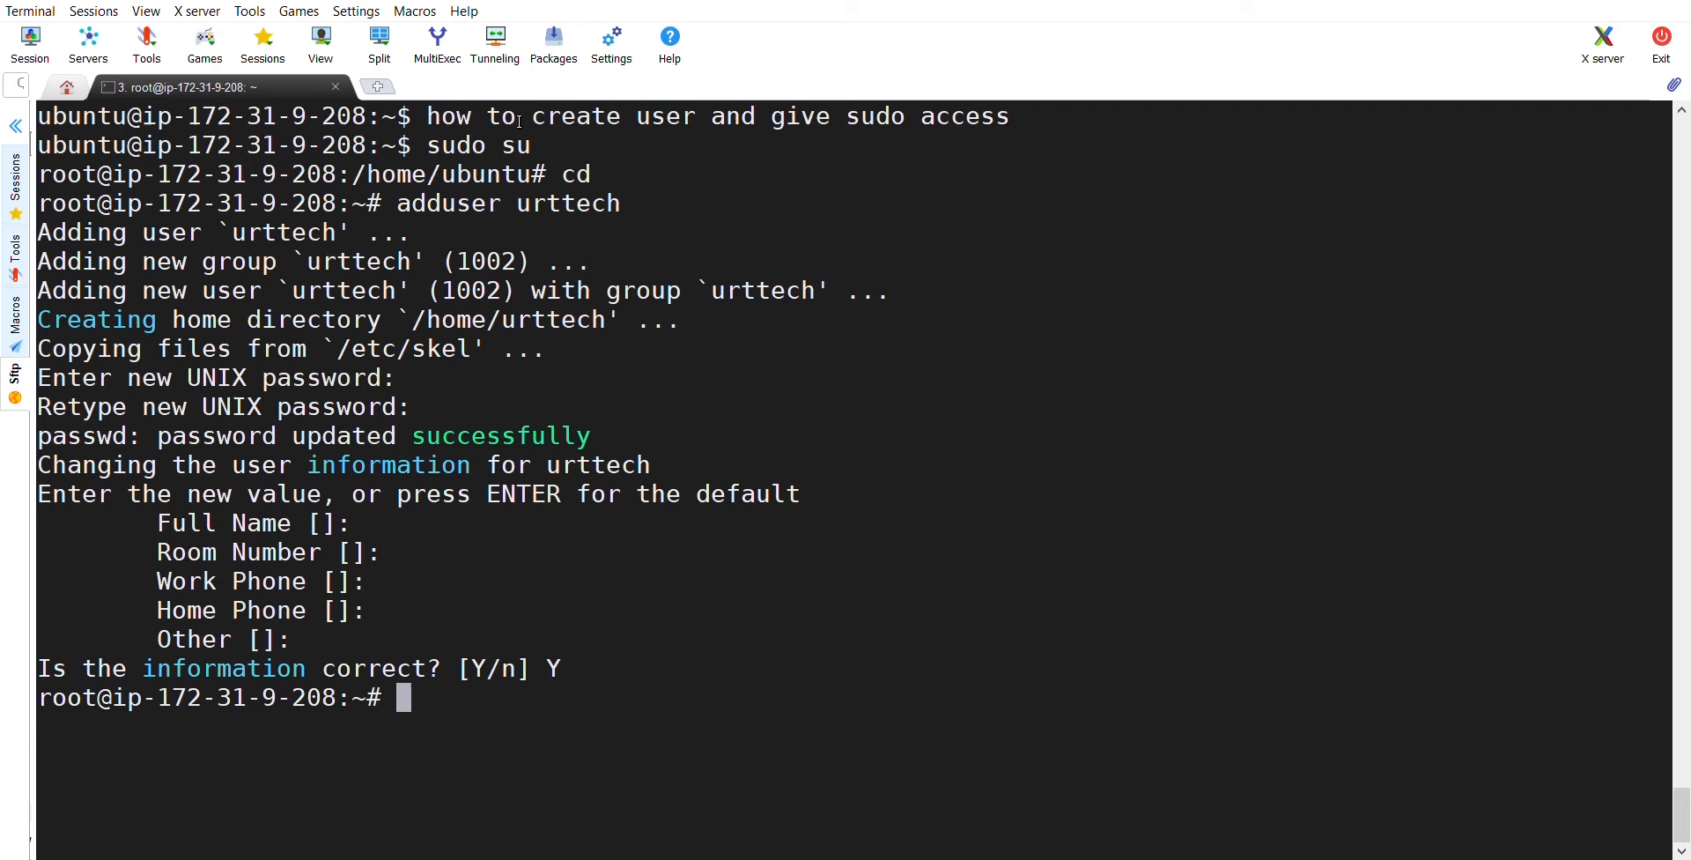
Switch to urttech and verify with pwd that the directory is /home/urttech
text(su)
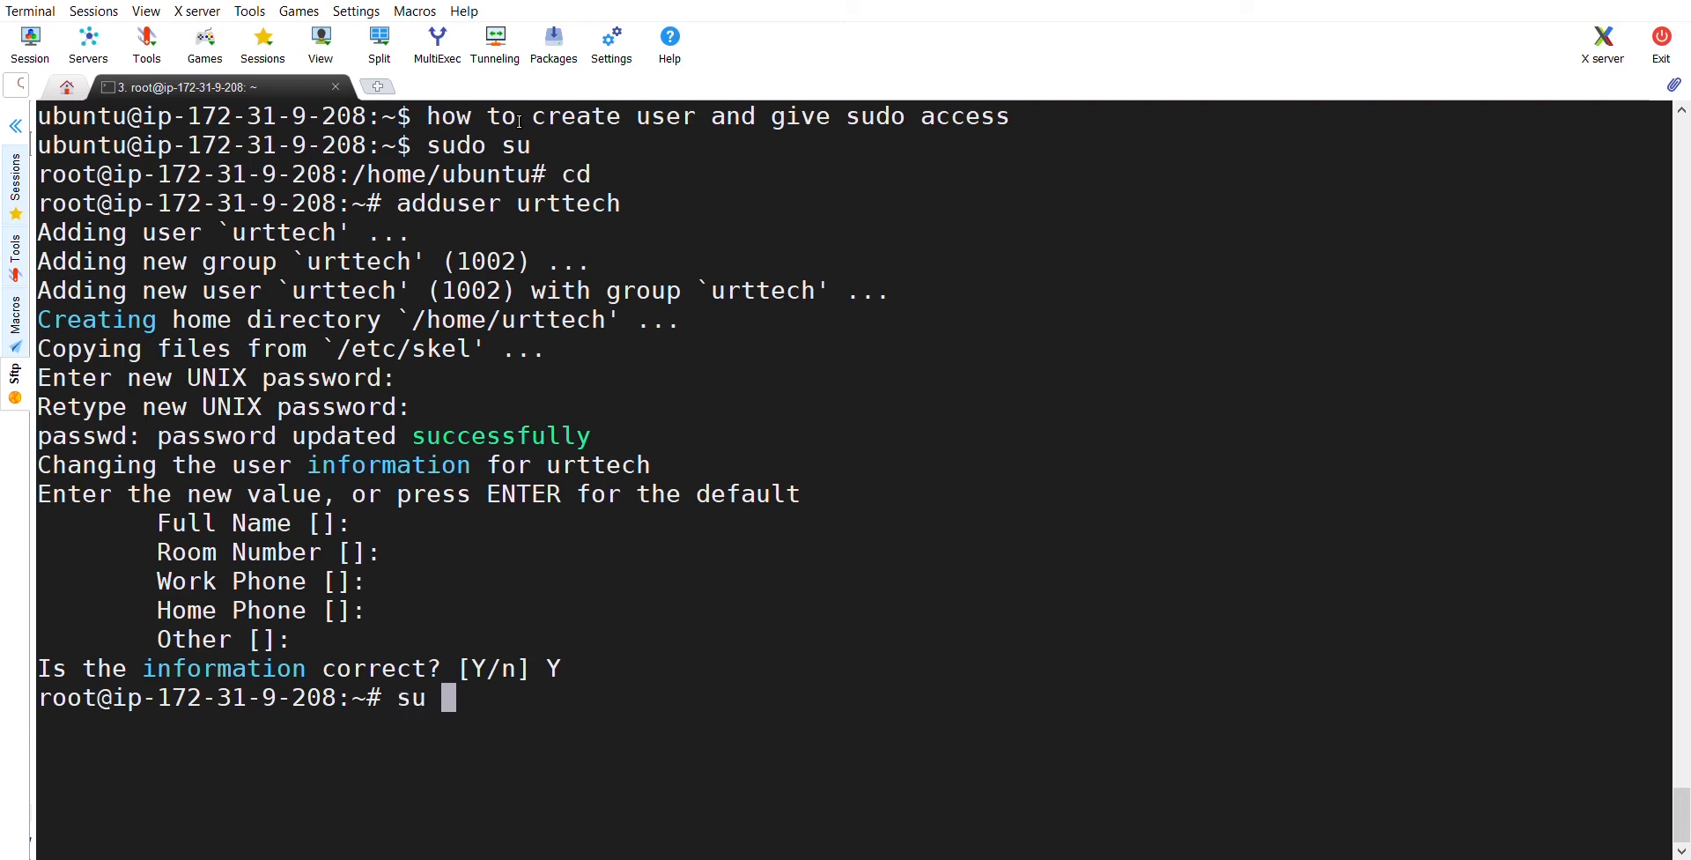
text(urttech)
text(cd)
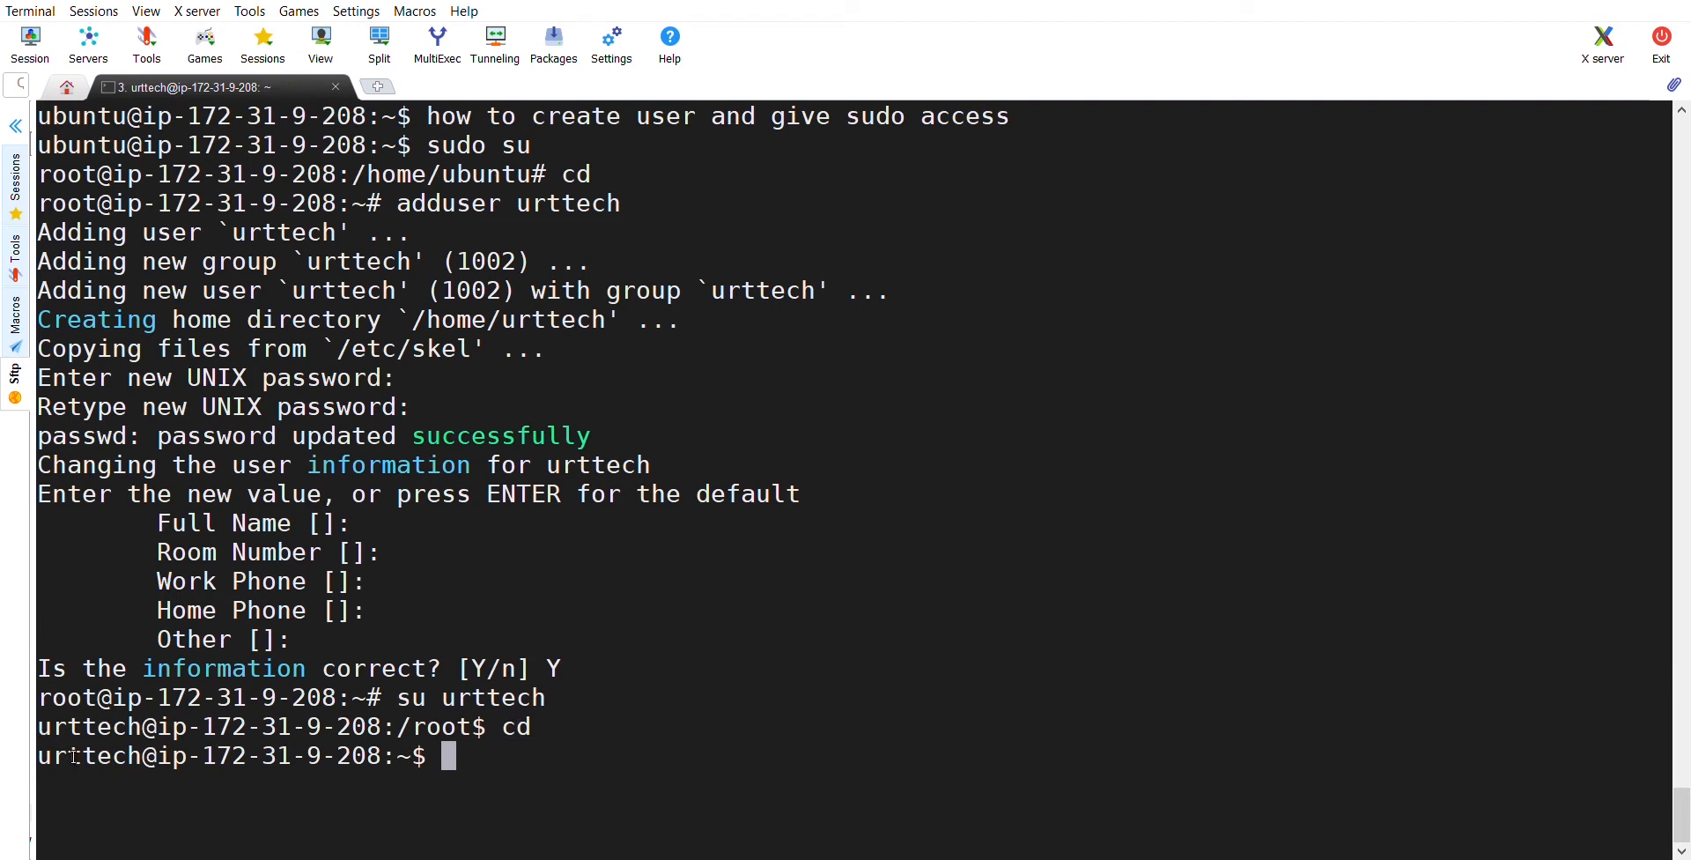
double_click(89, 754)
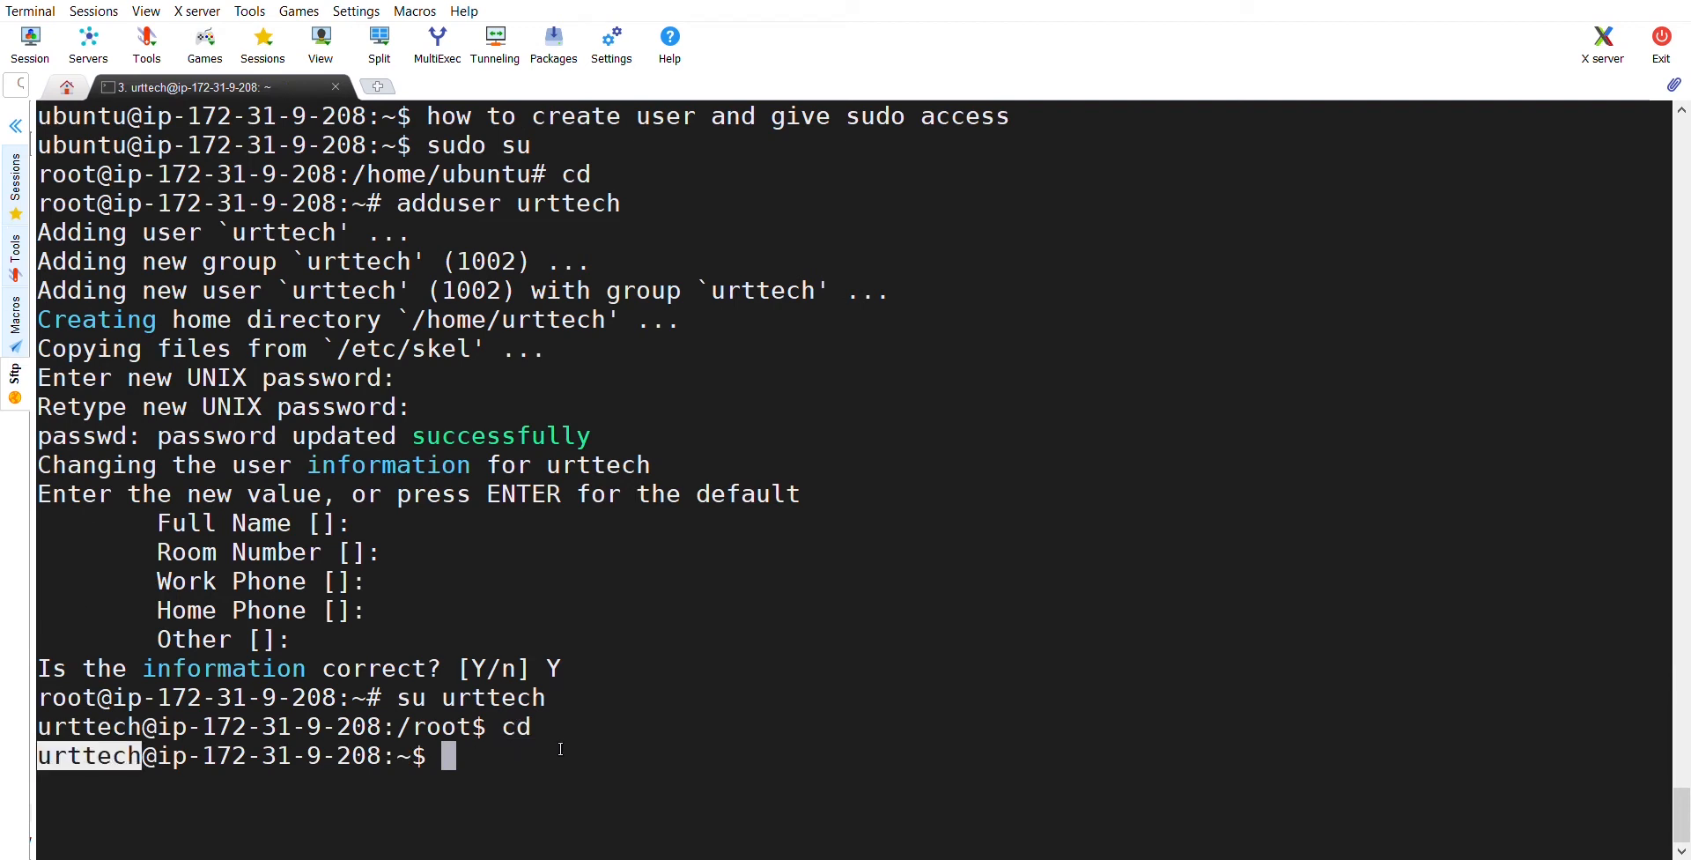
text(pwd)
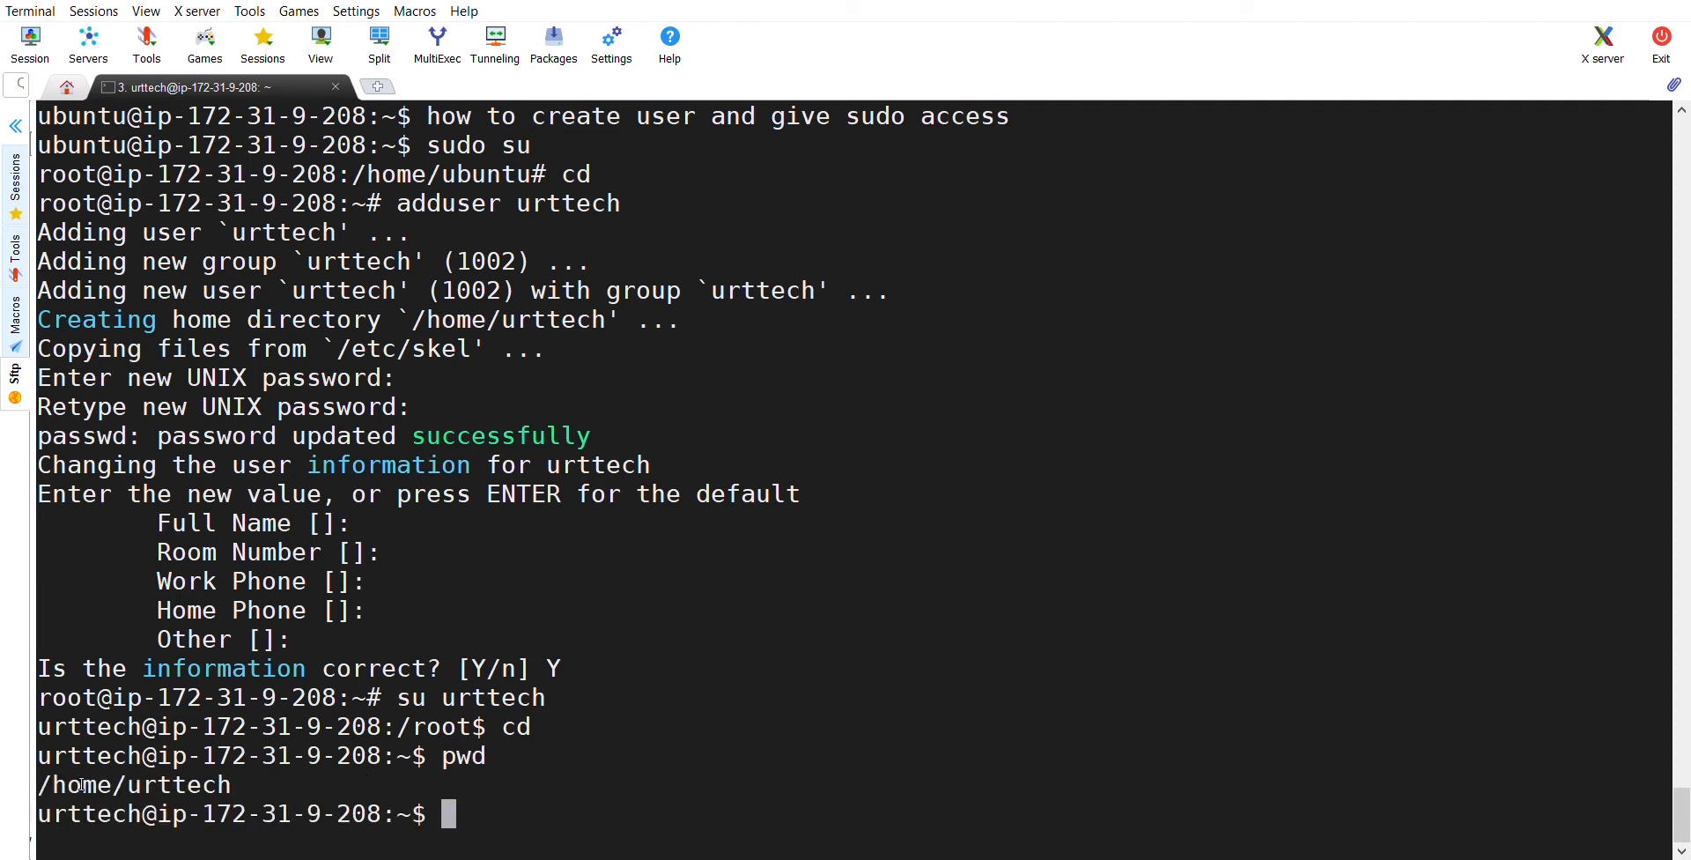
double_click(133, 784)
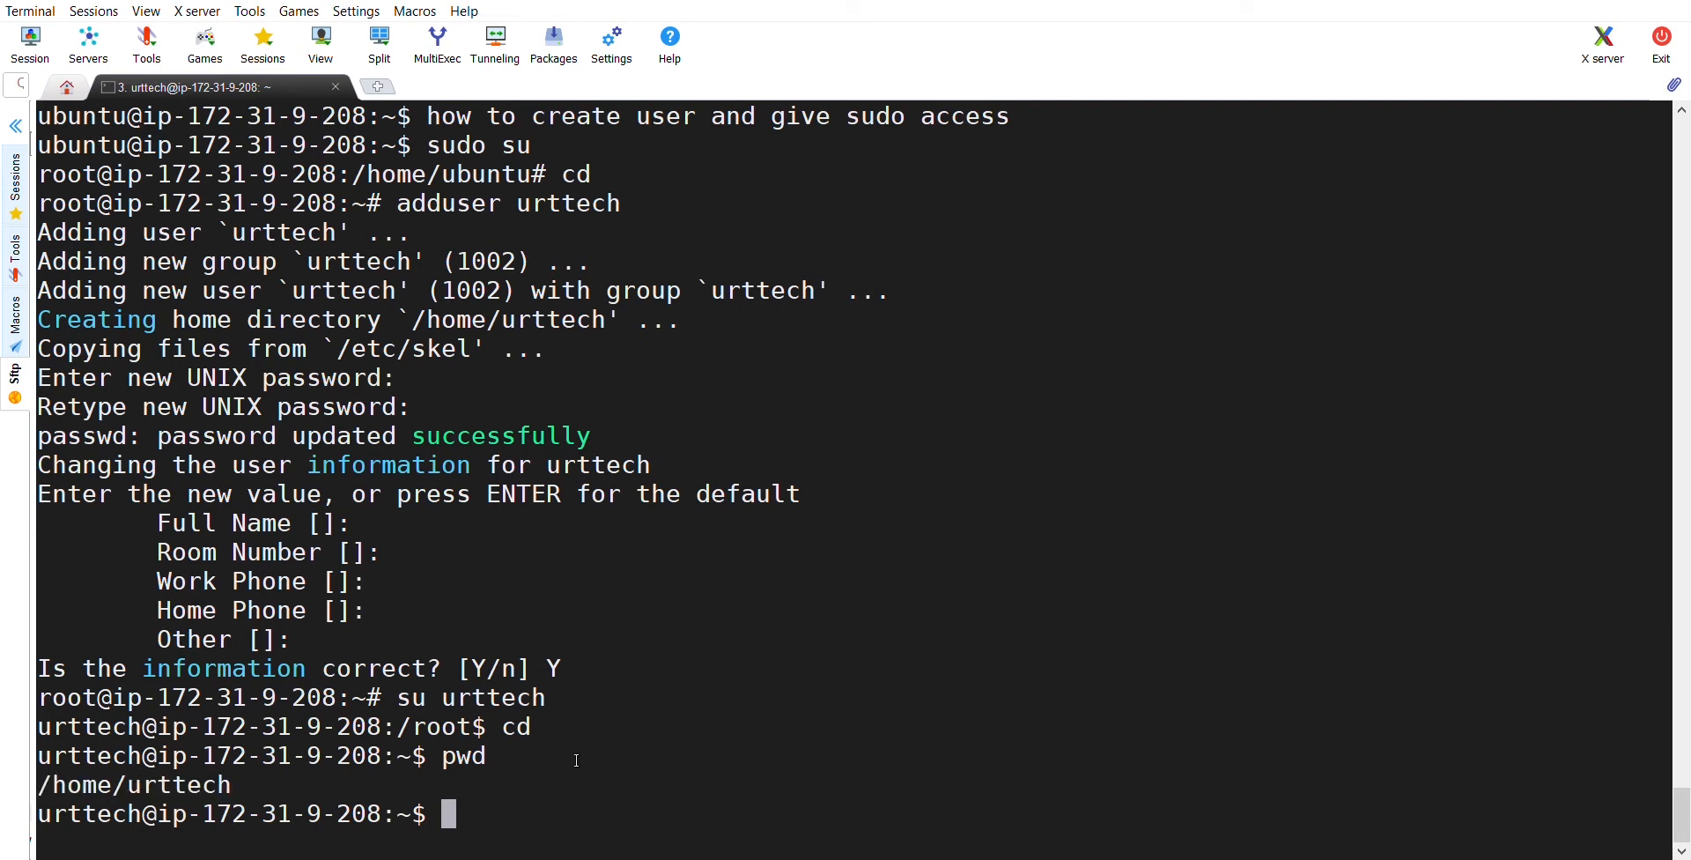
text(sudo)
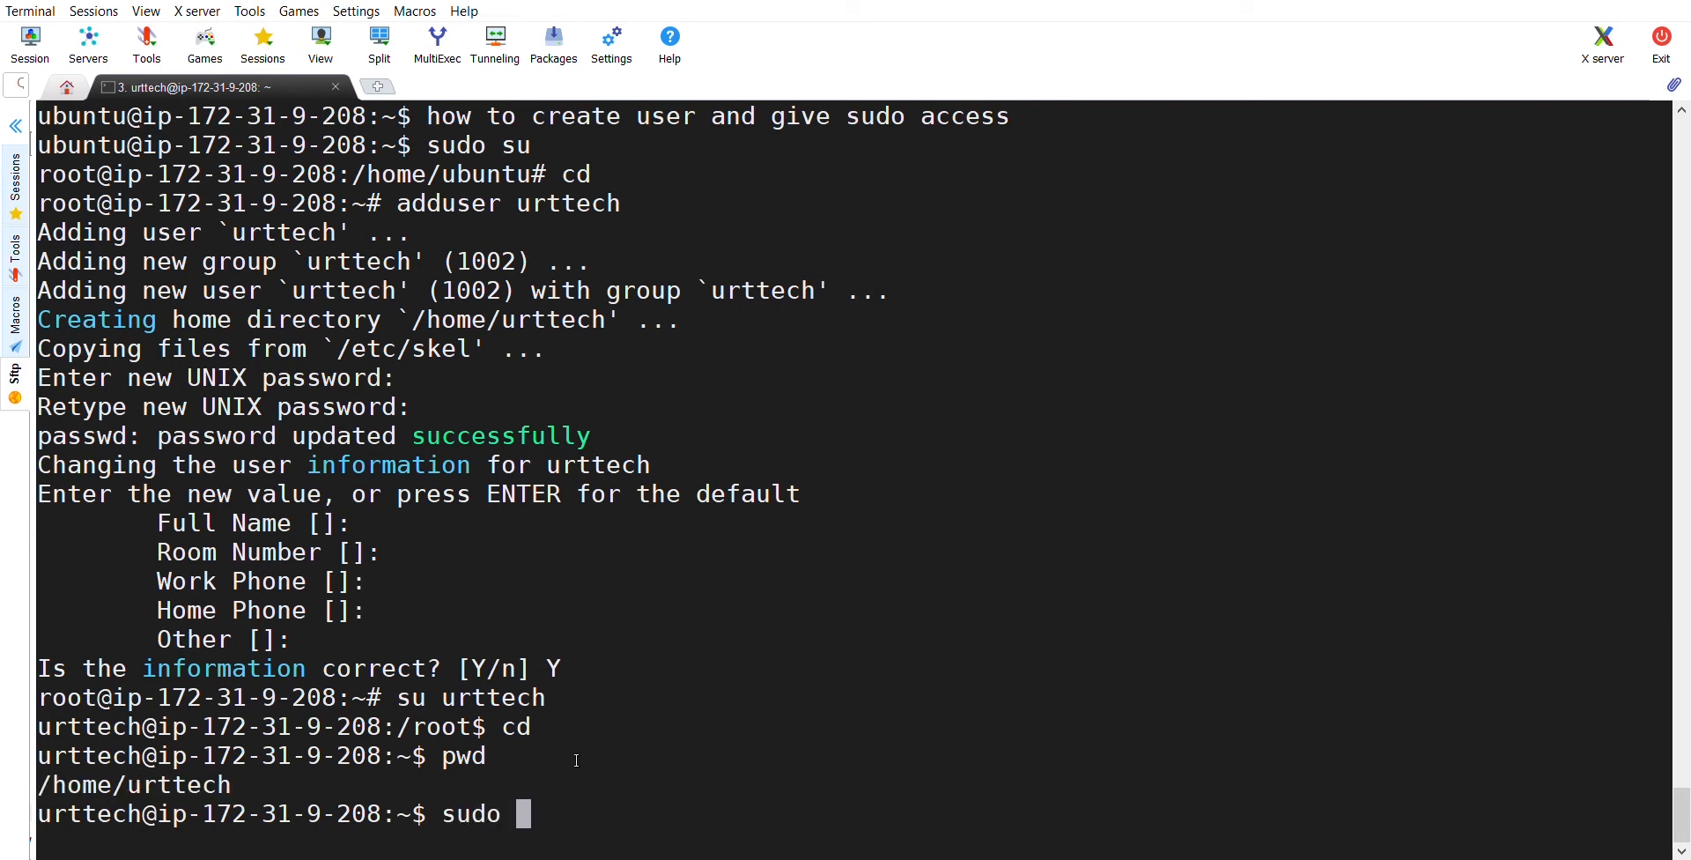
Try sudo apt-get update as urttech, hit the 'not in the sudoers file' error, and exit to root
text(apt-g)
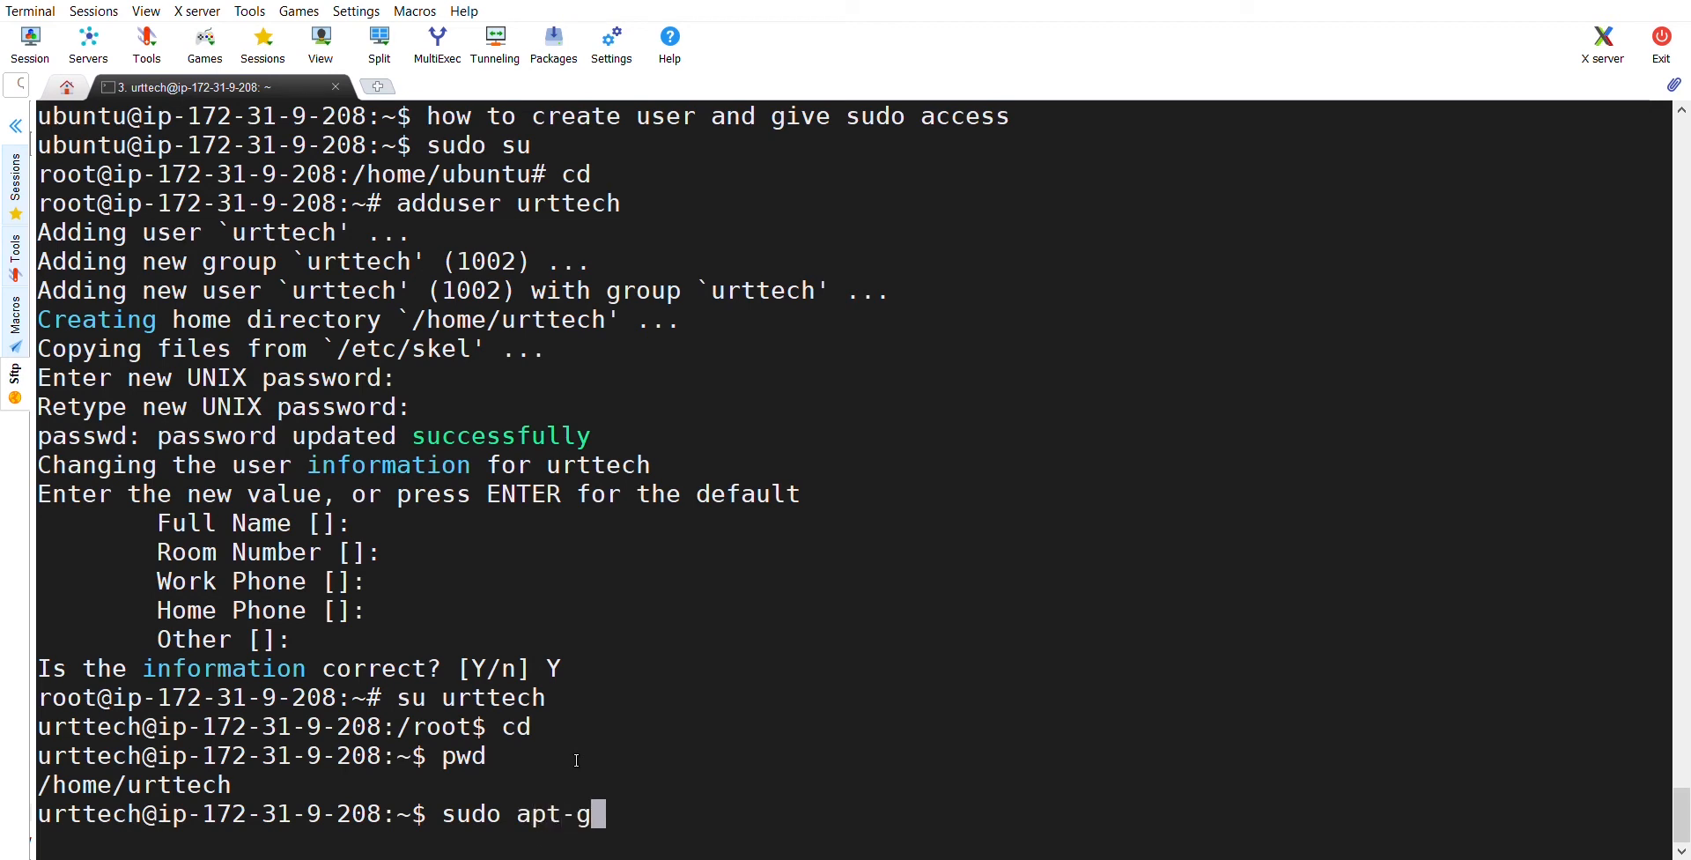
text(et up)
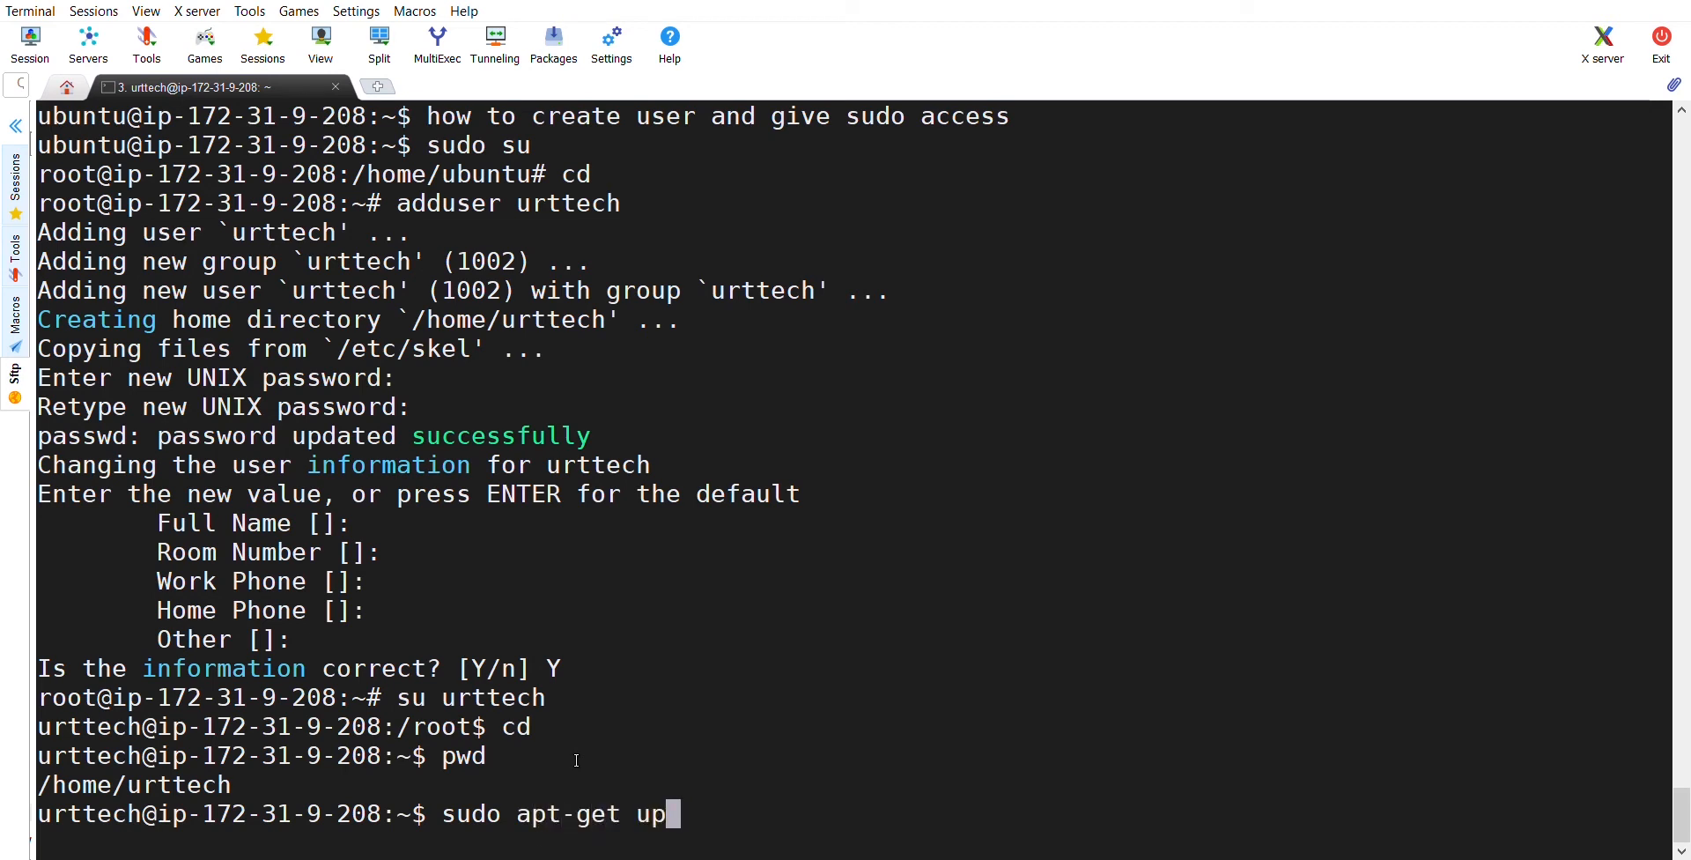
text(date)
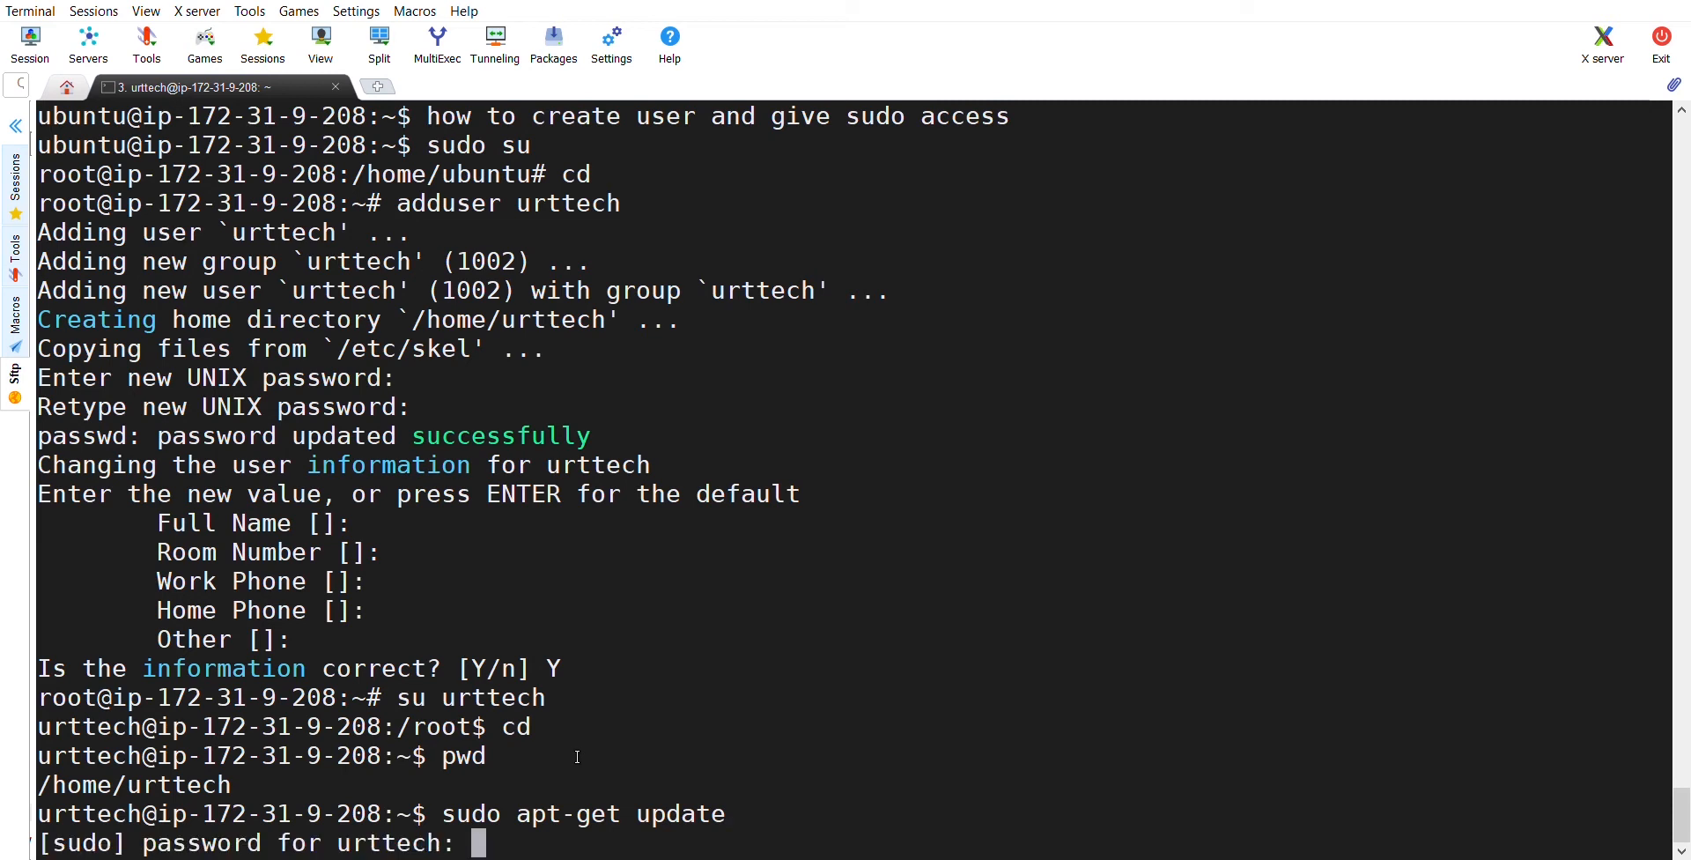
mouse_move(616, 769)
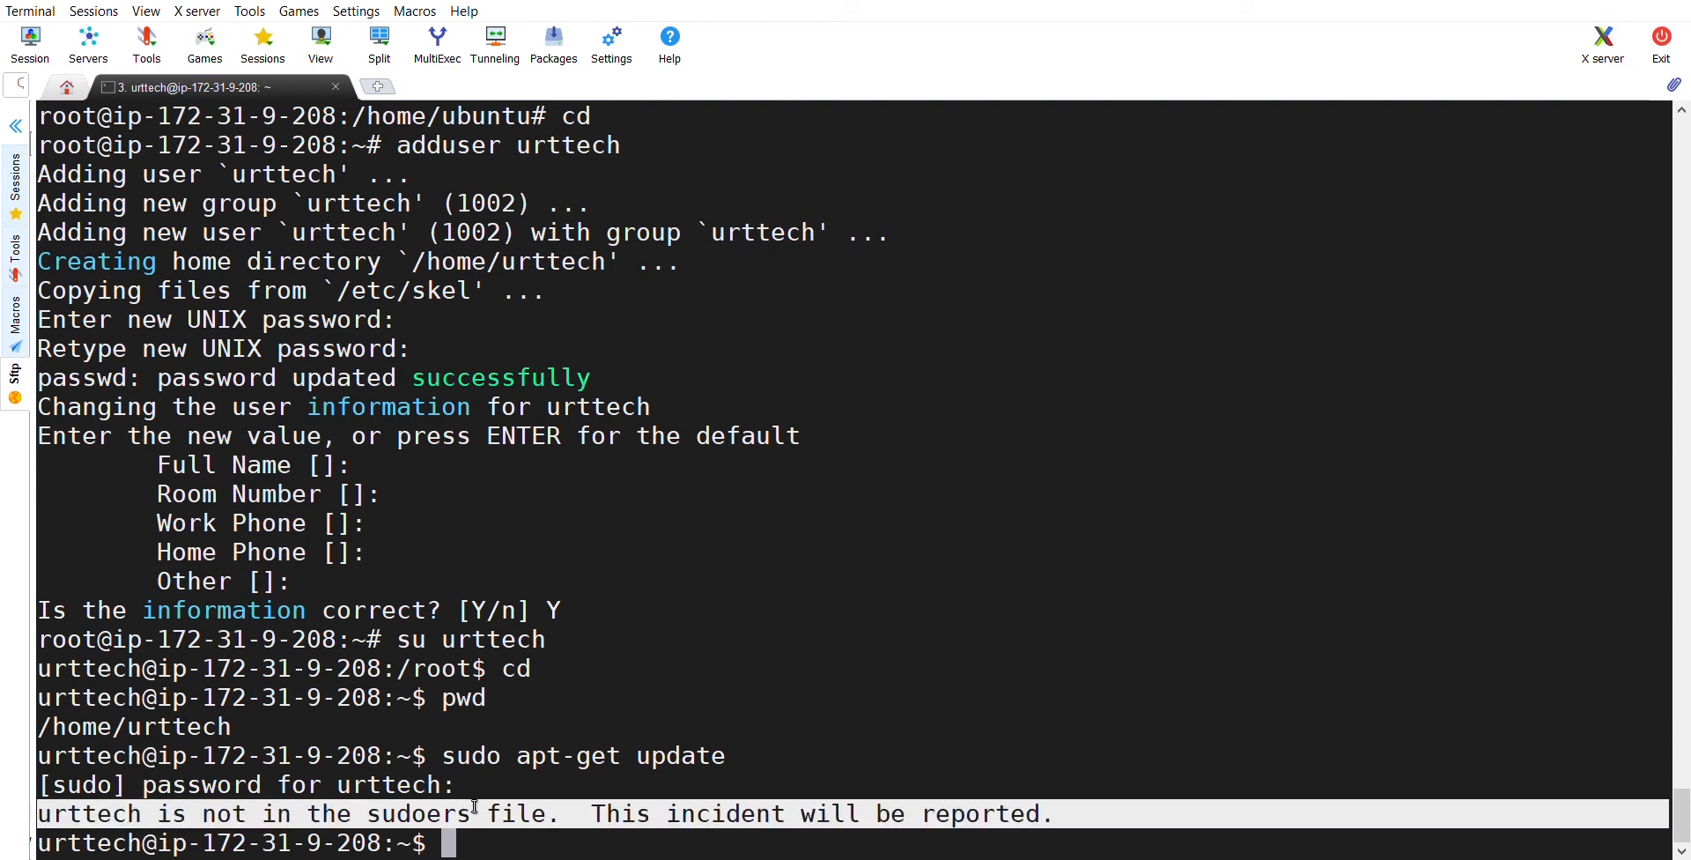
mouse_move(773, 812)
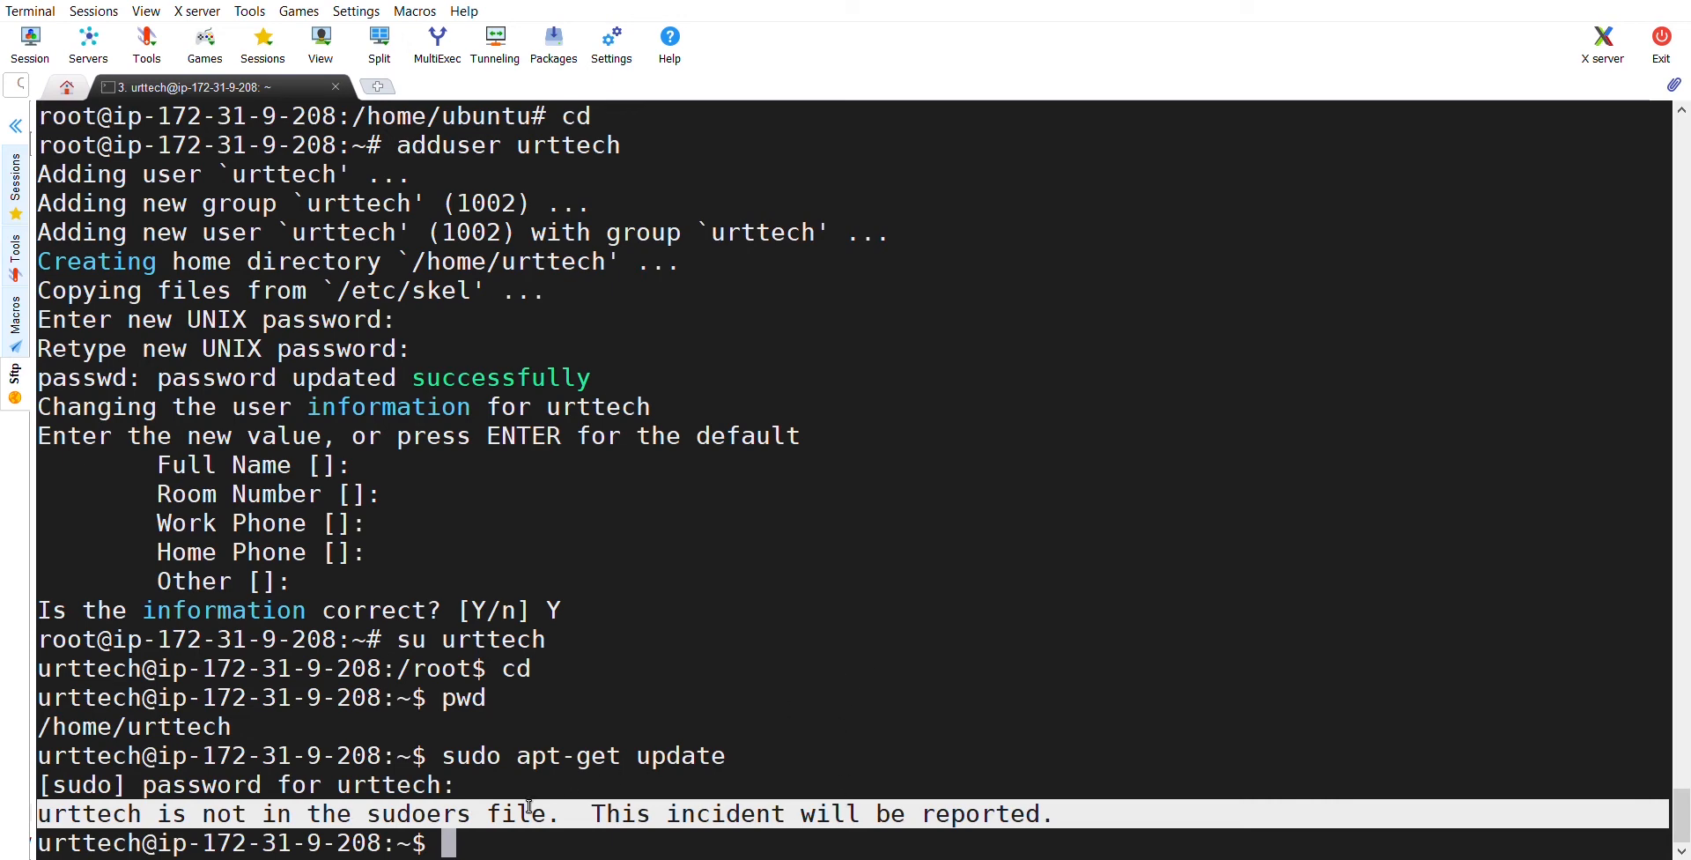
double_click(523, 813)
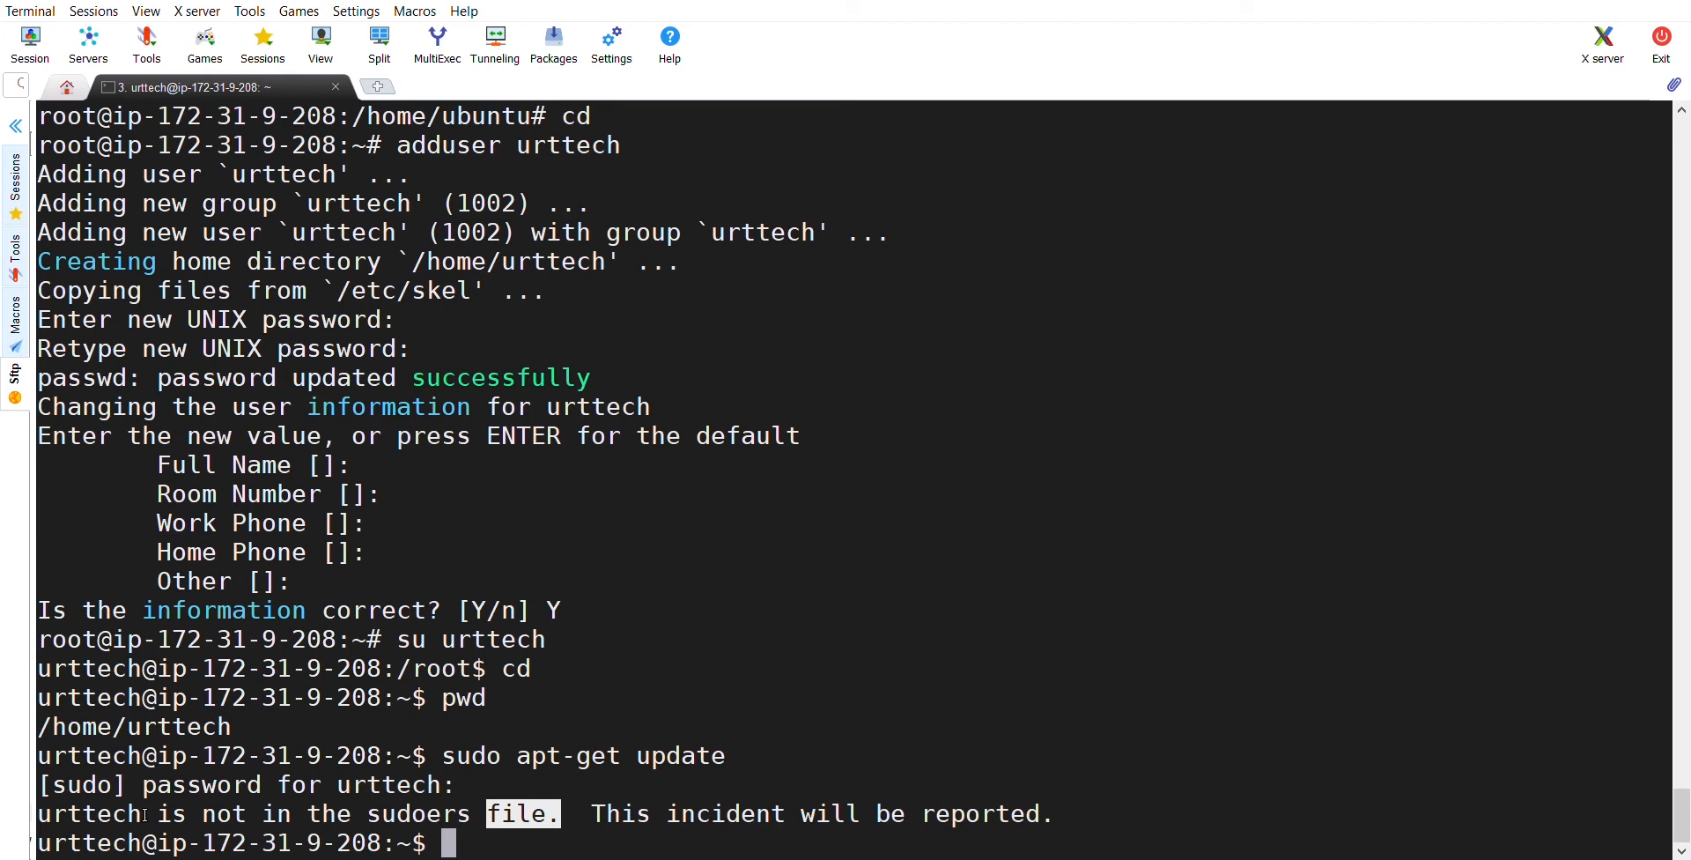
mouse_move(860, 738)
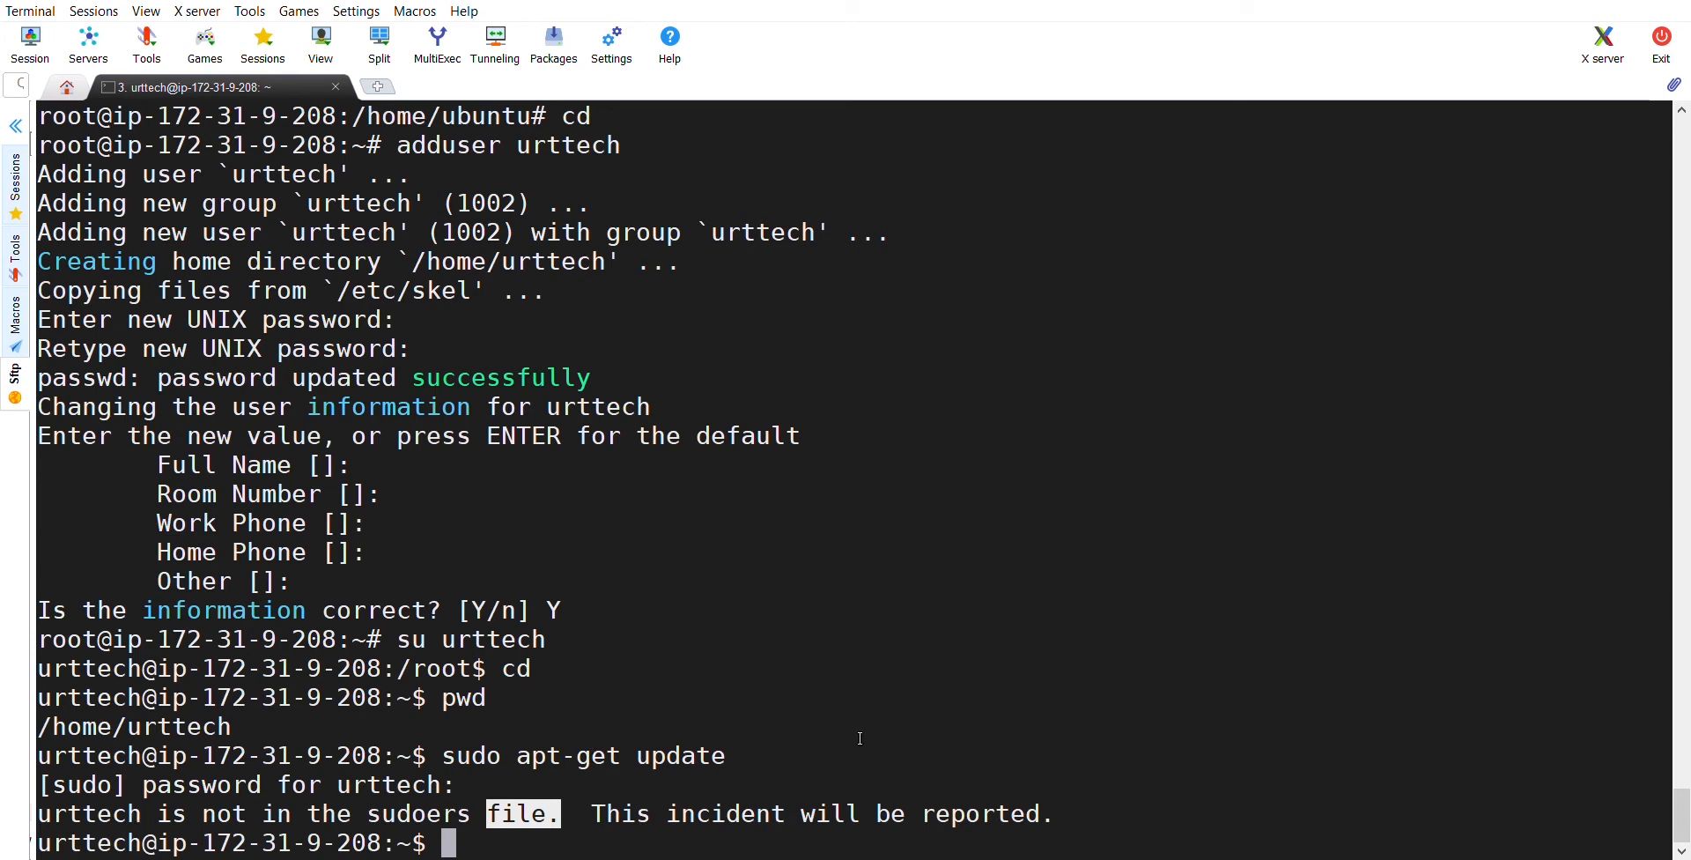
mouse_move(895, 697)
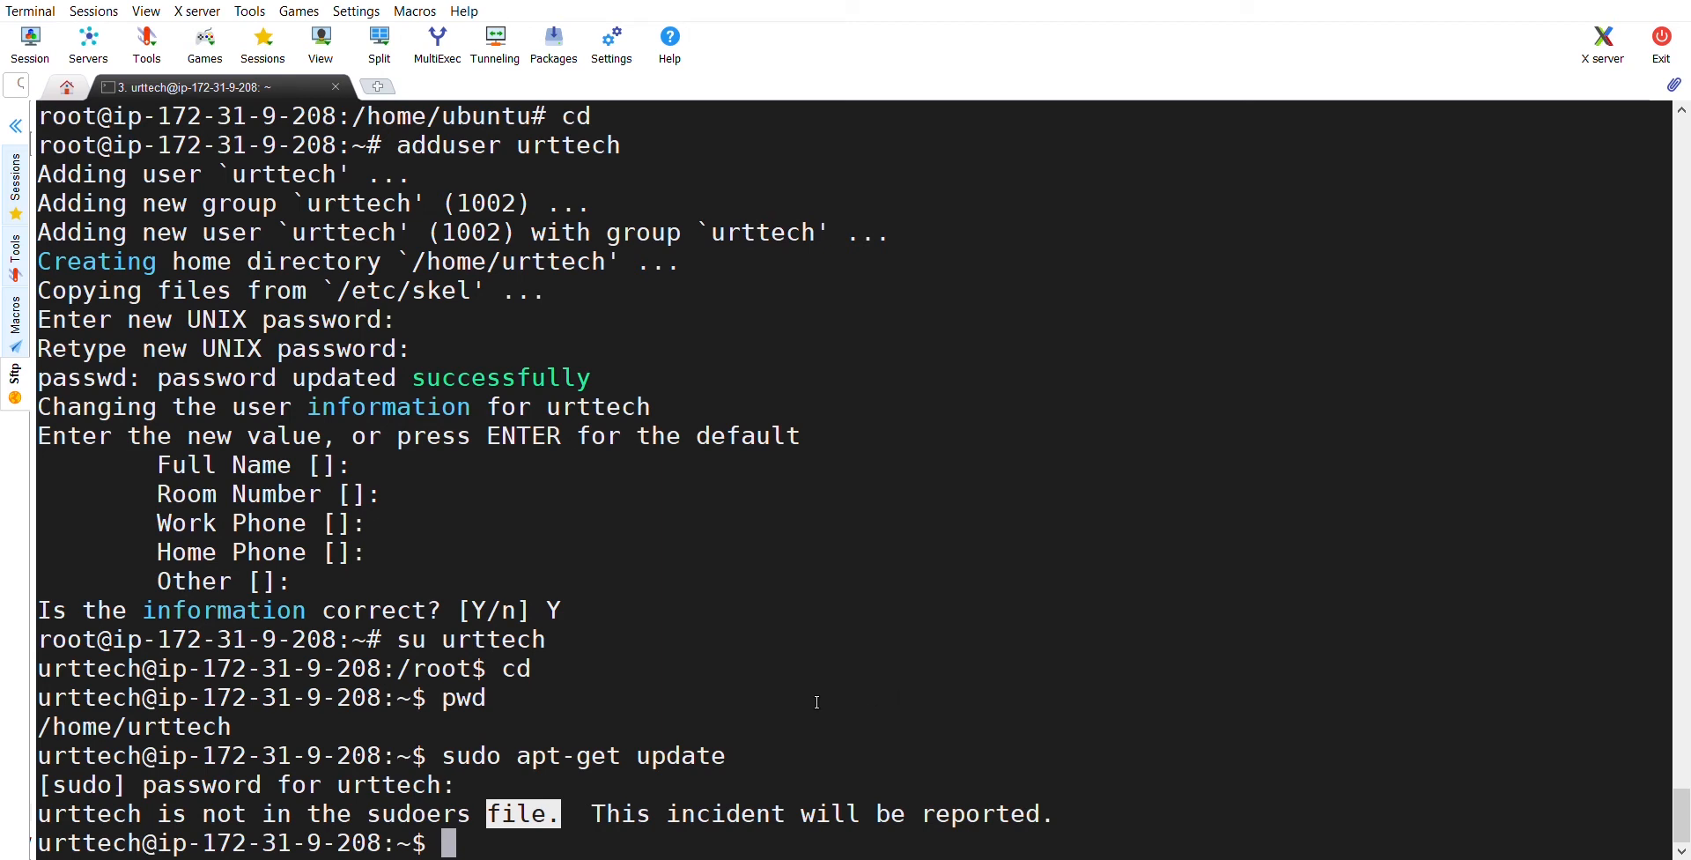
text(exi)
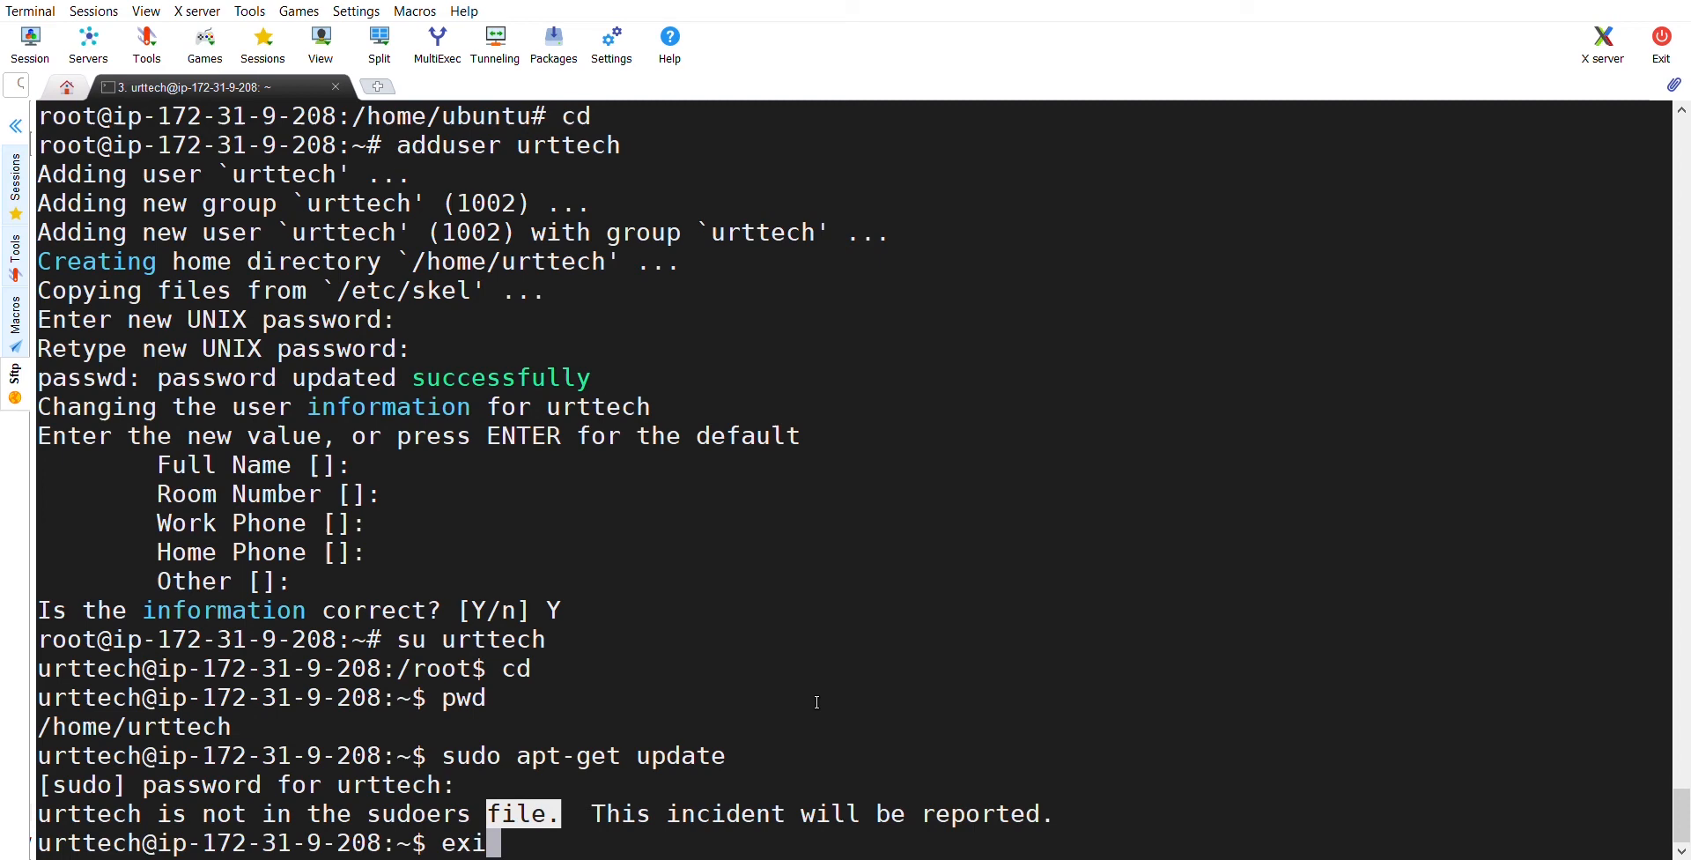
key(Return)
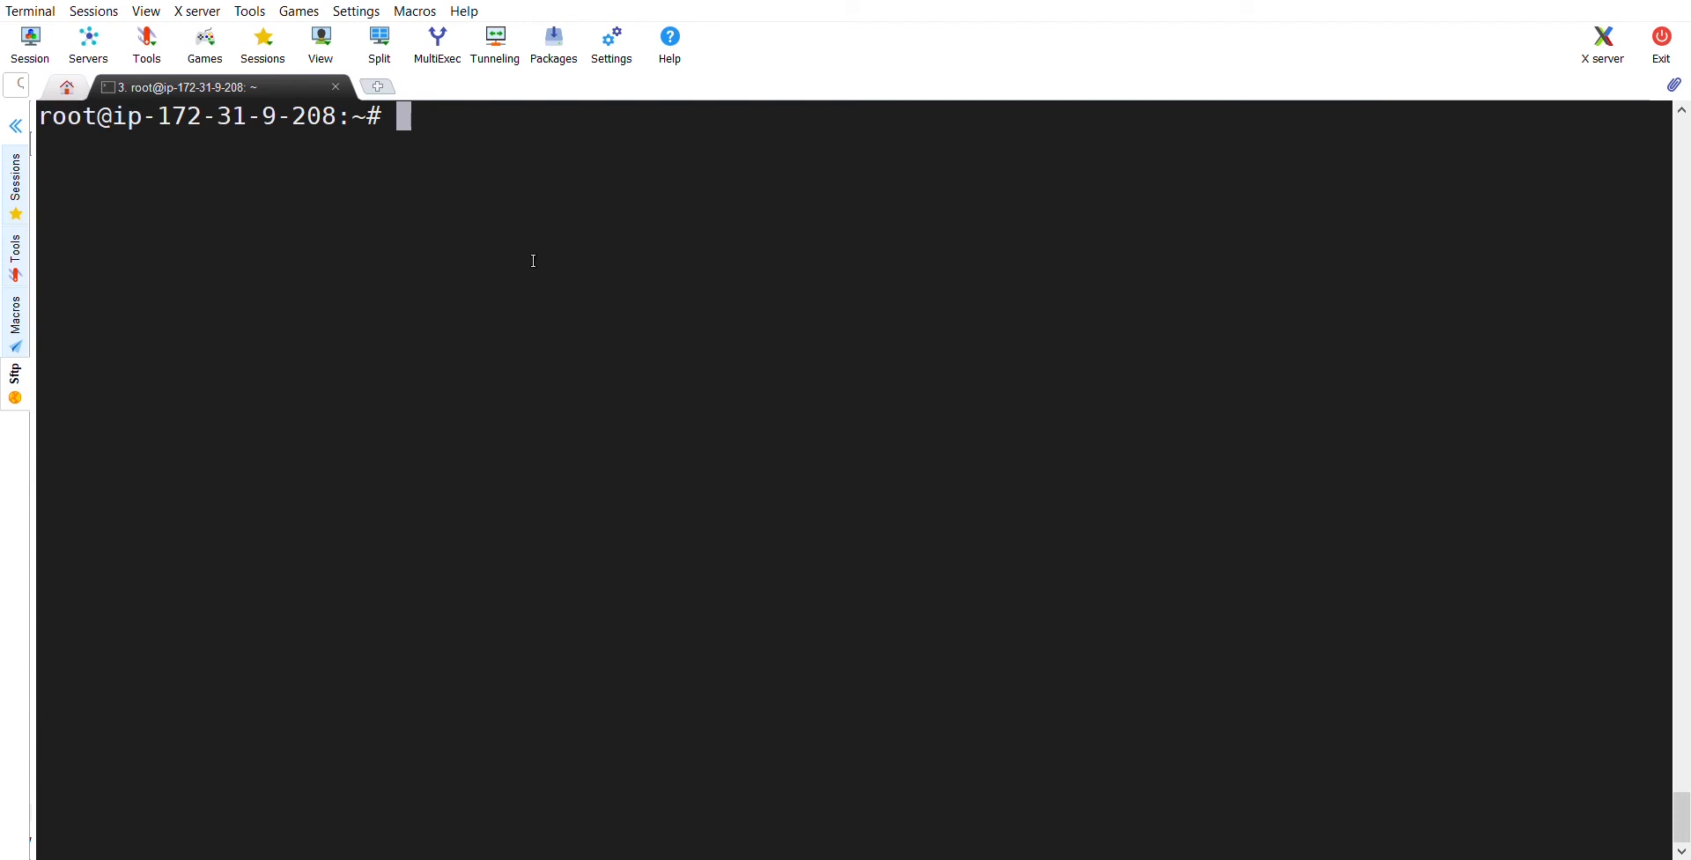
Run sudo visudo to open /etc/sudoers in nano
text(sudo v)
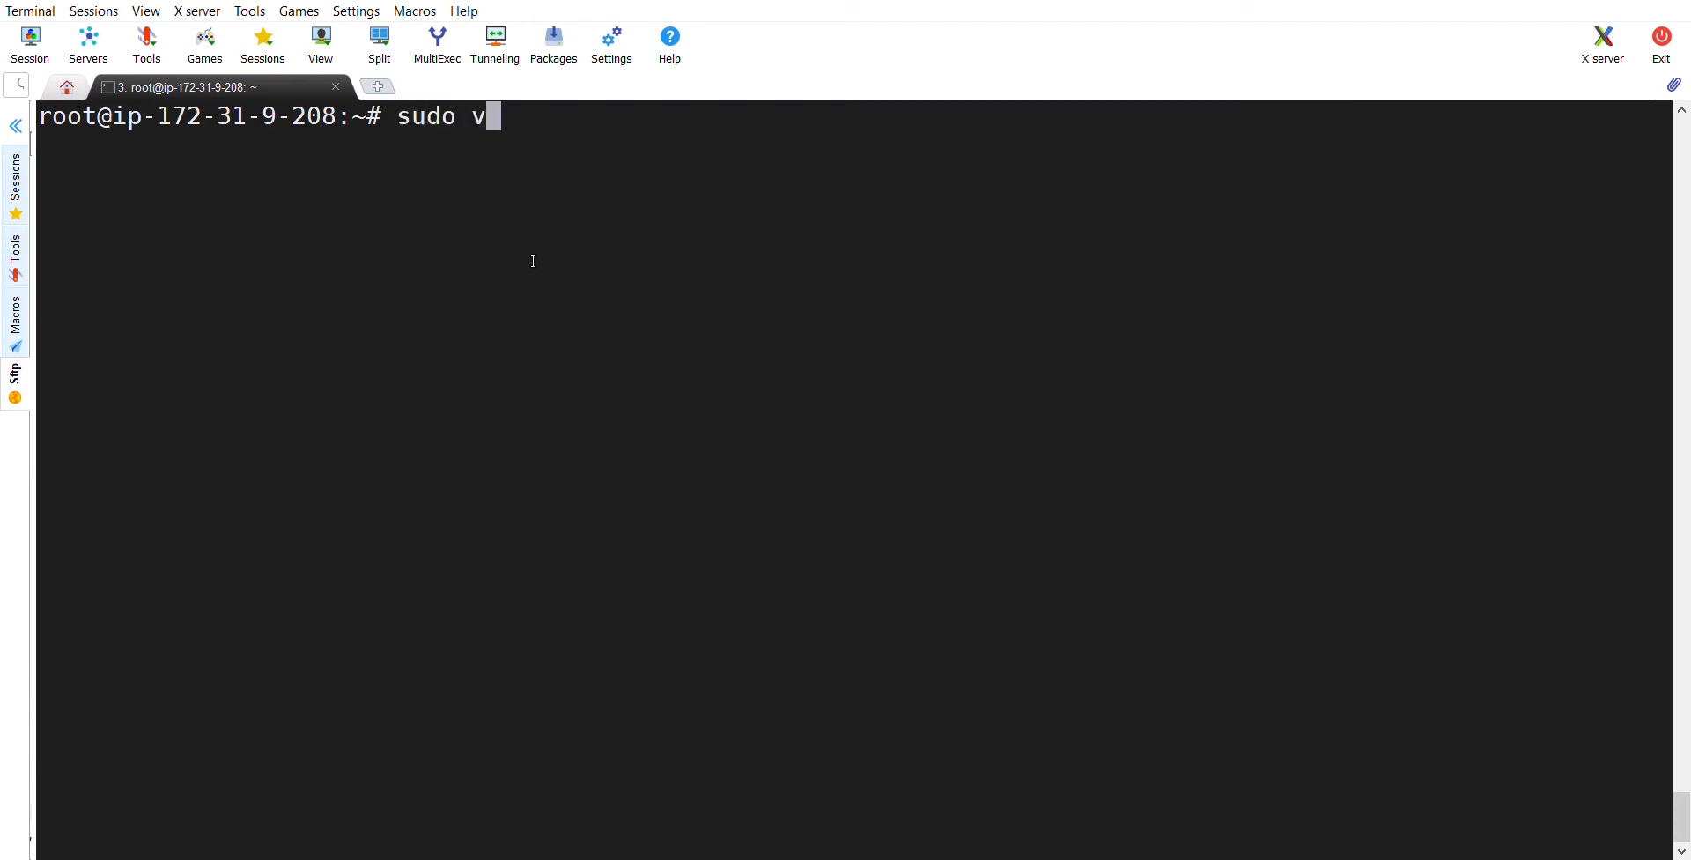
text(isudo)
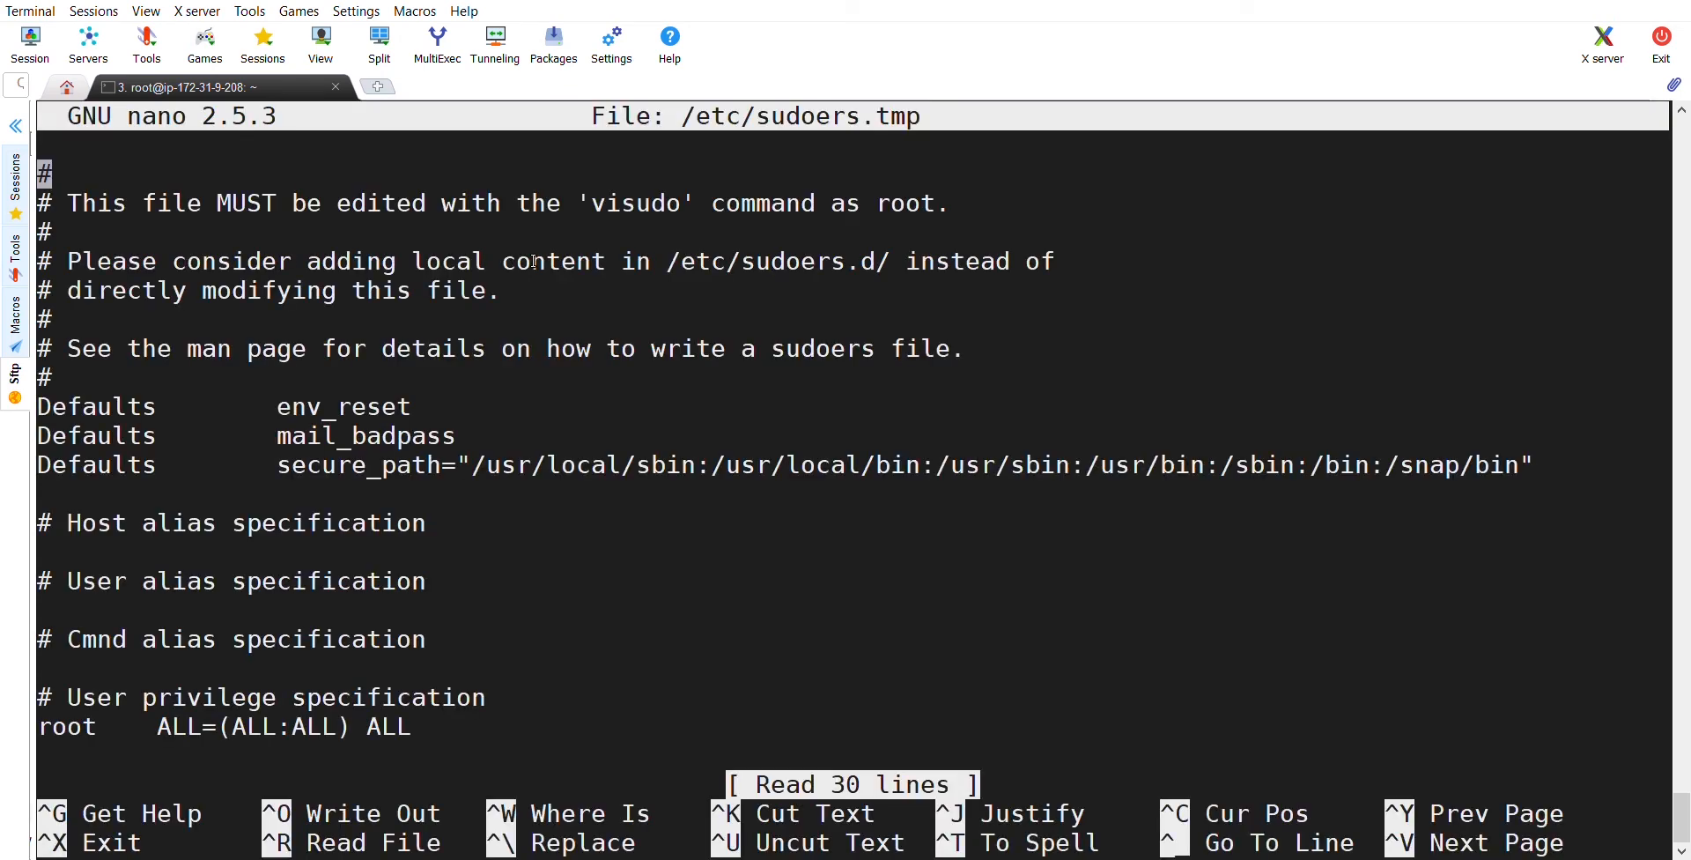
Add the rule %urttech ALL=(ALL:ALL) NOPASSWD:ALL on a new line below %teja
scroll(down, 3)
text(%teja   ALL=(ALL:ALL) NOPASSWD:ALL)
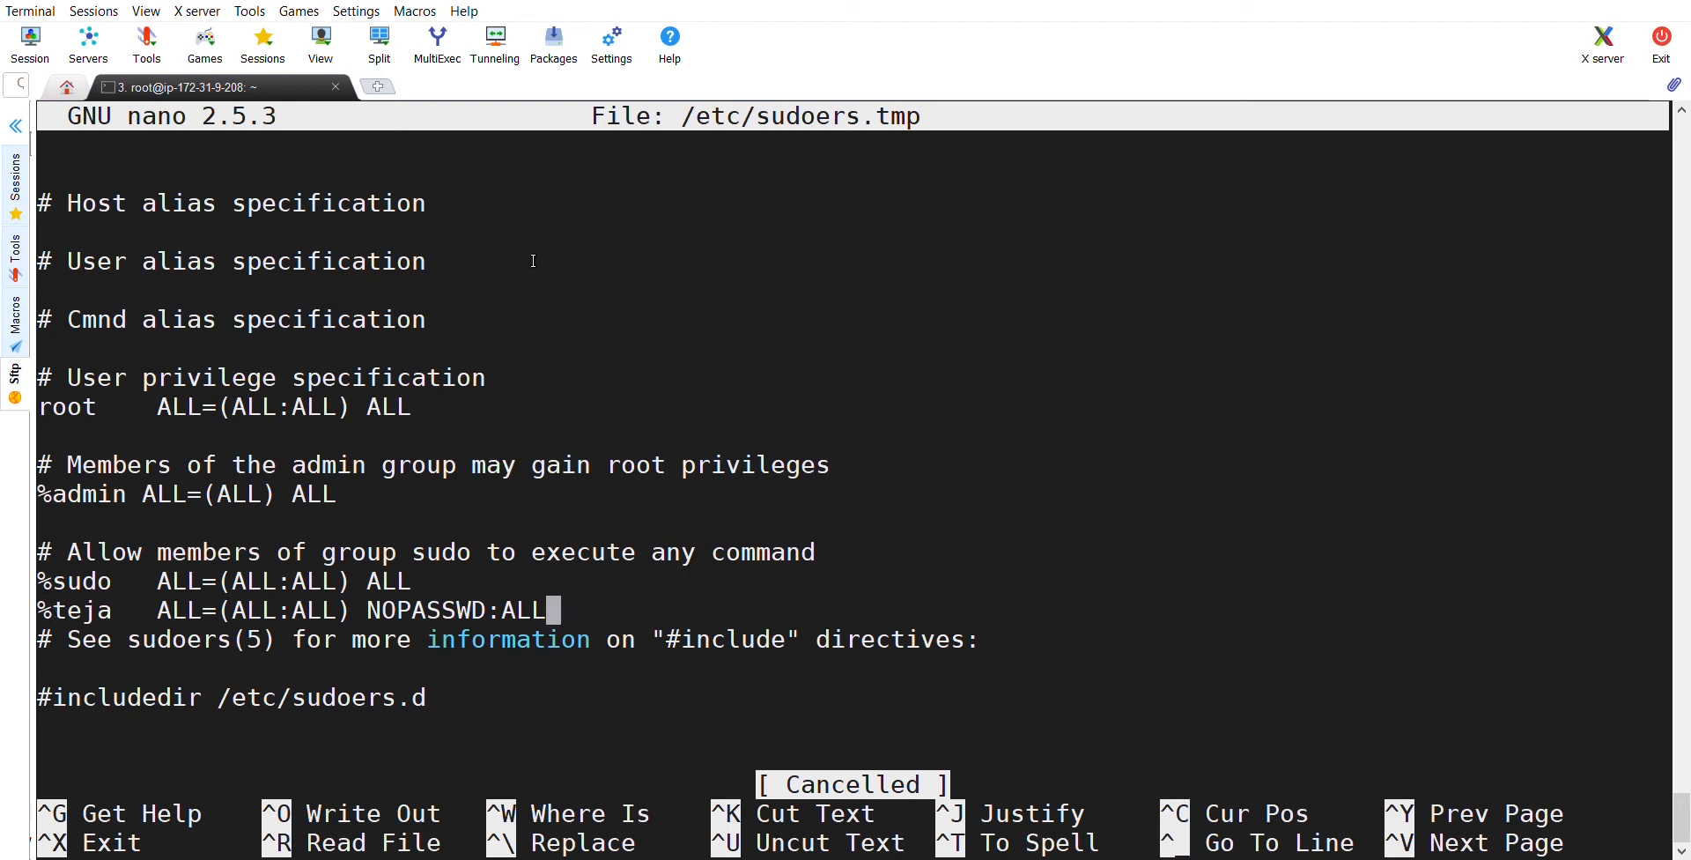
key(Enter)
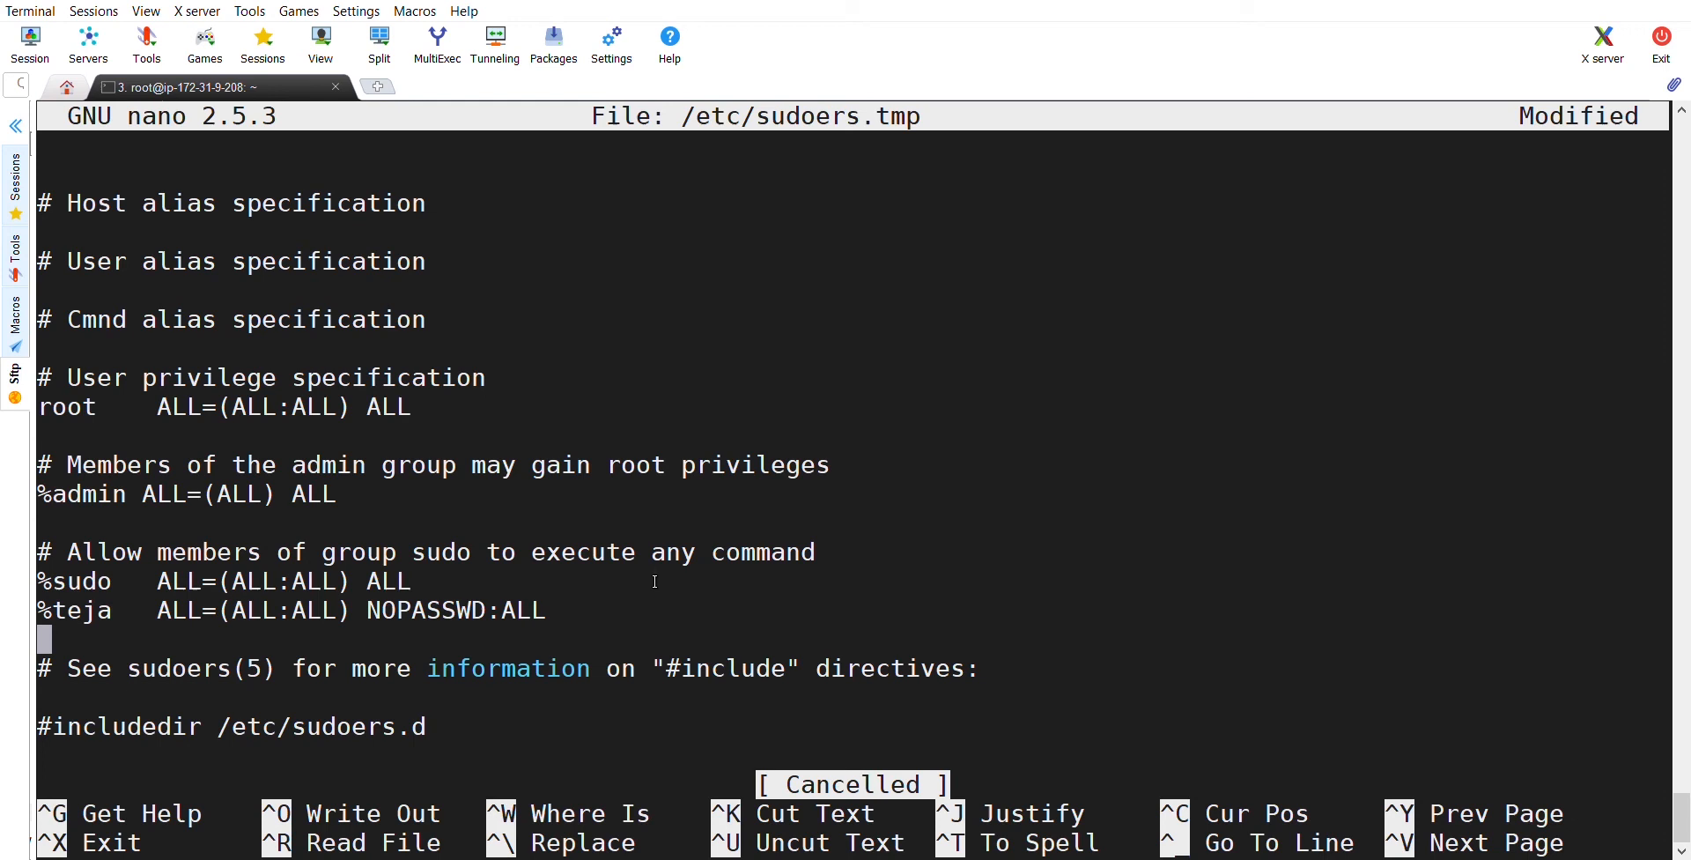
text(%urt)
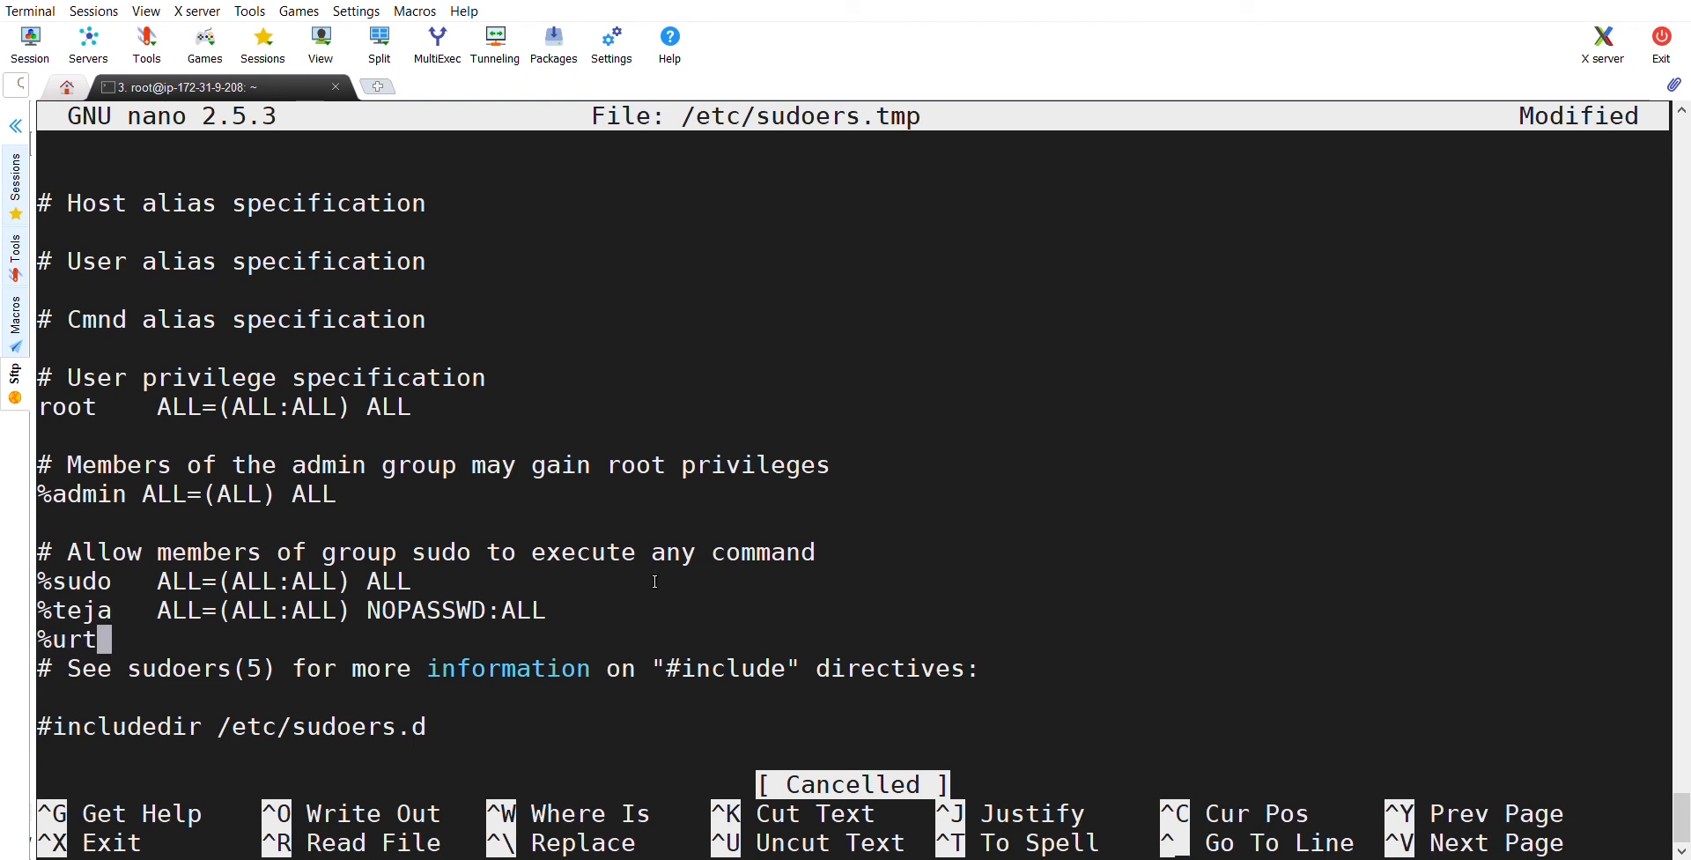
text(tech)
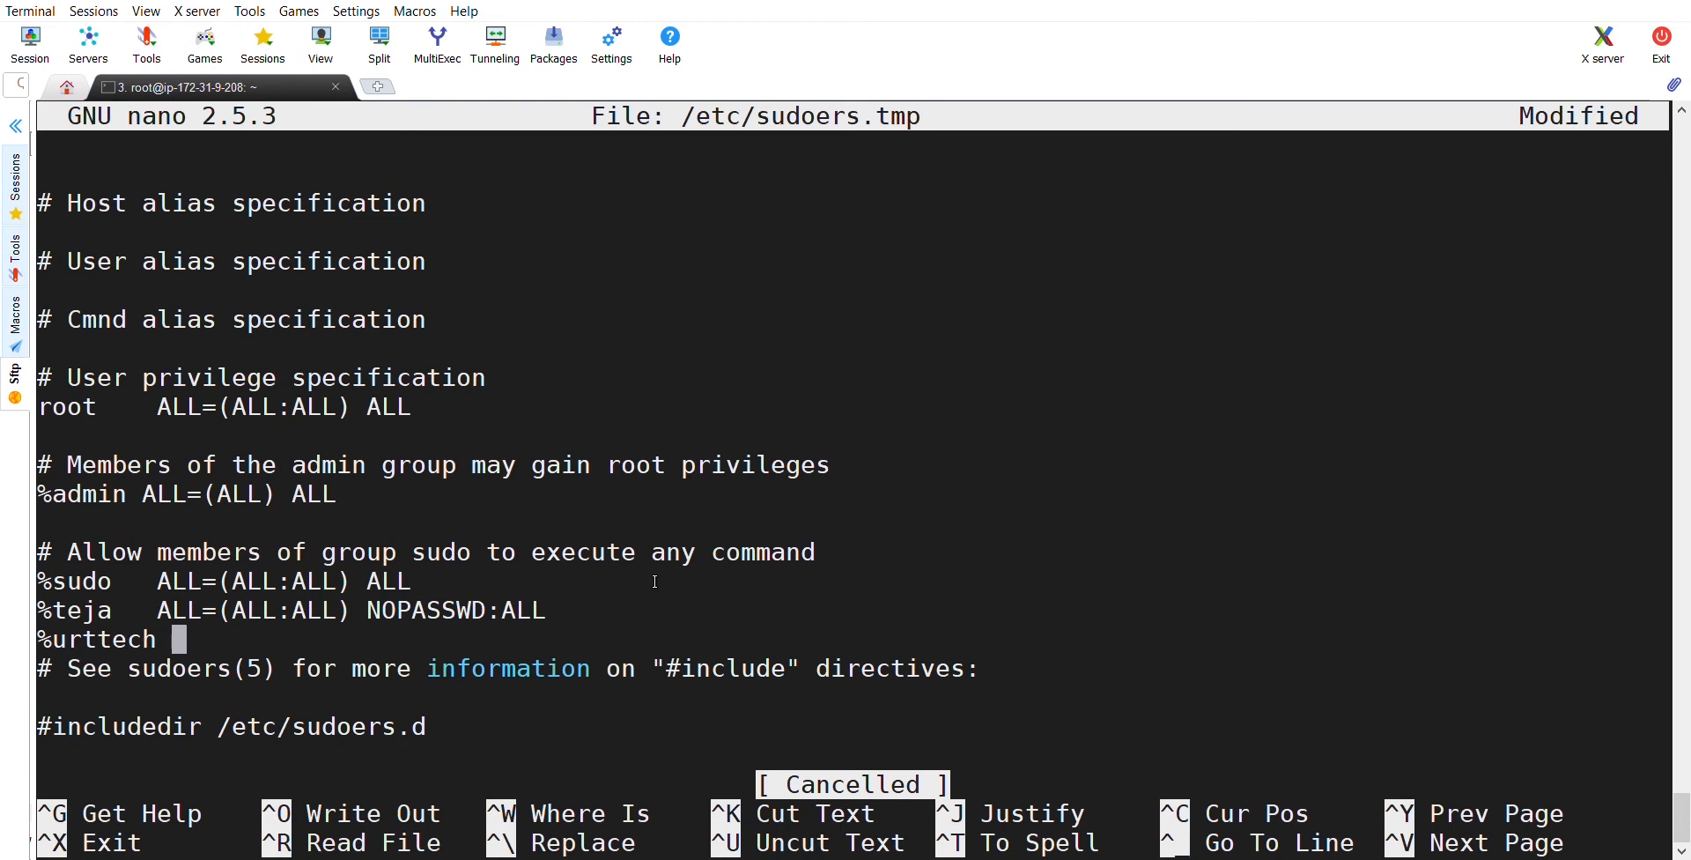
text(ALL)
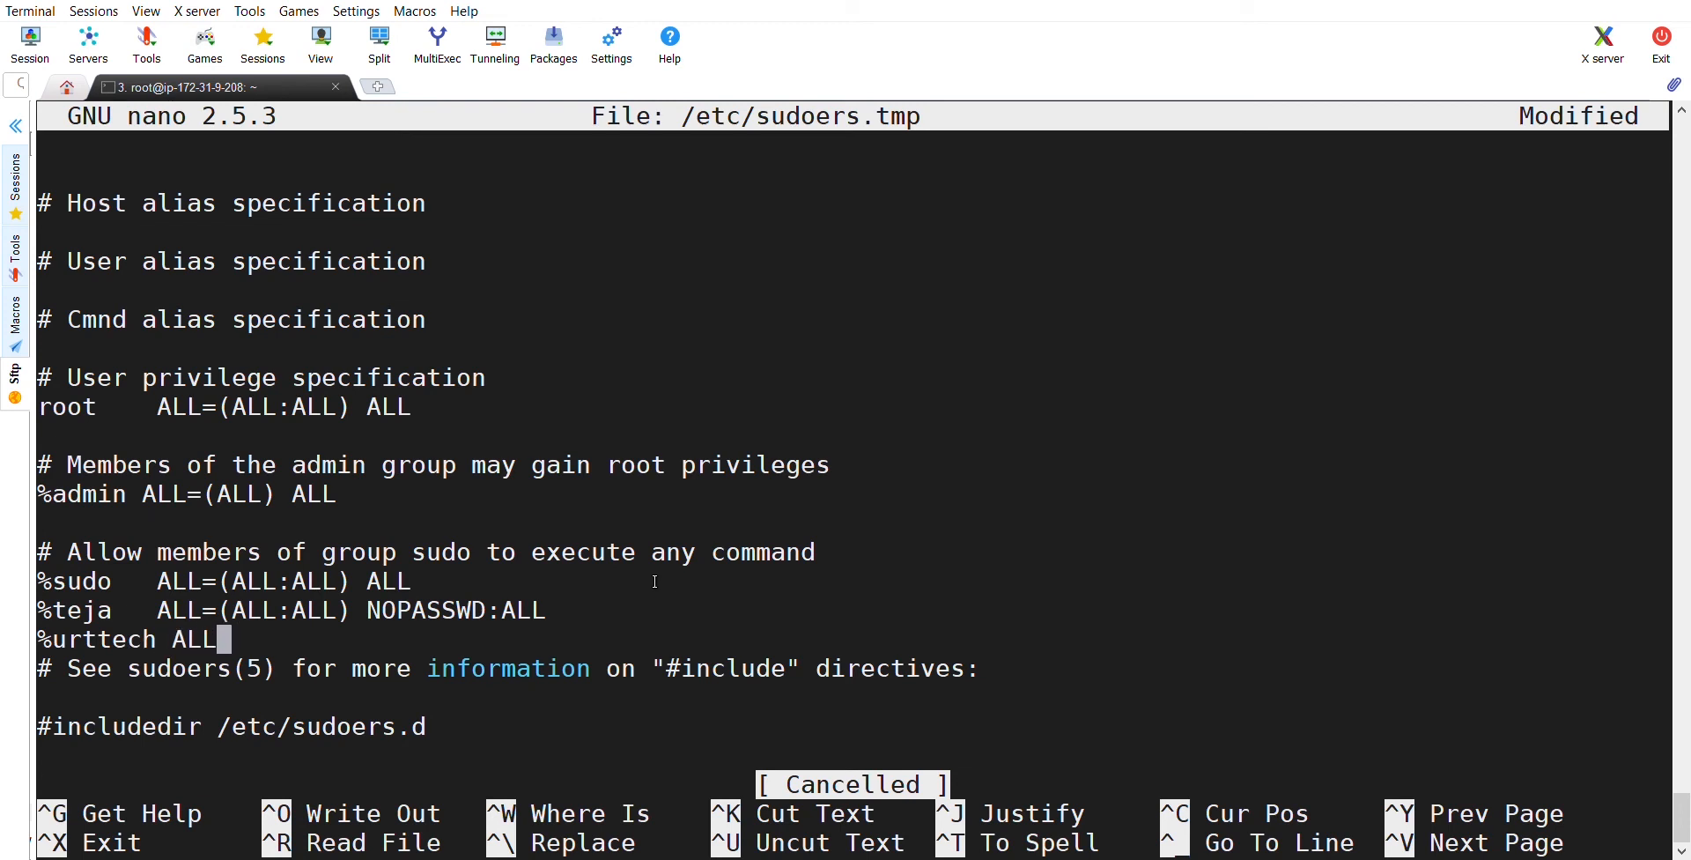
text(=)
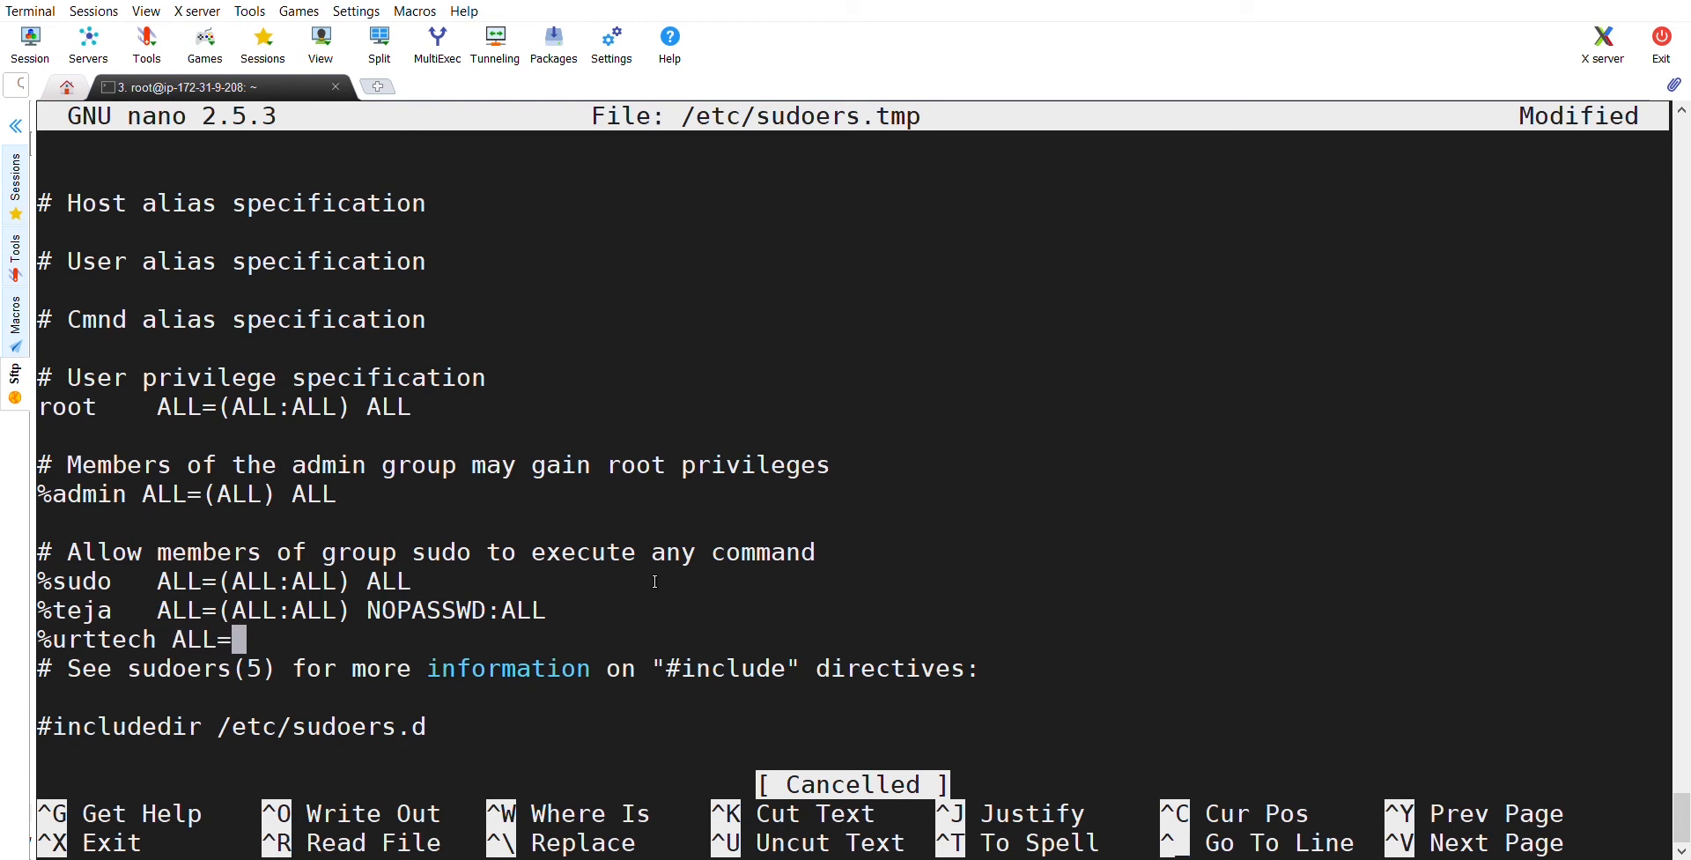
text(()
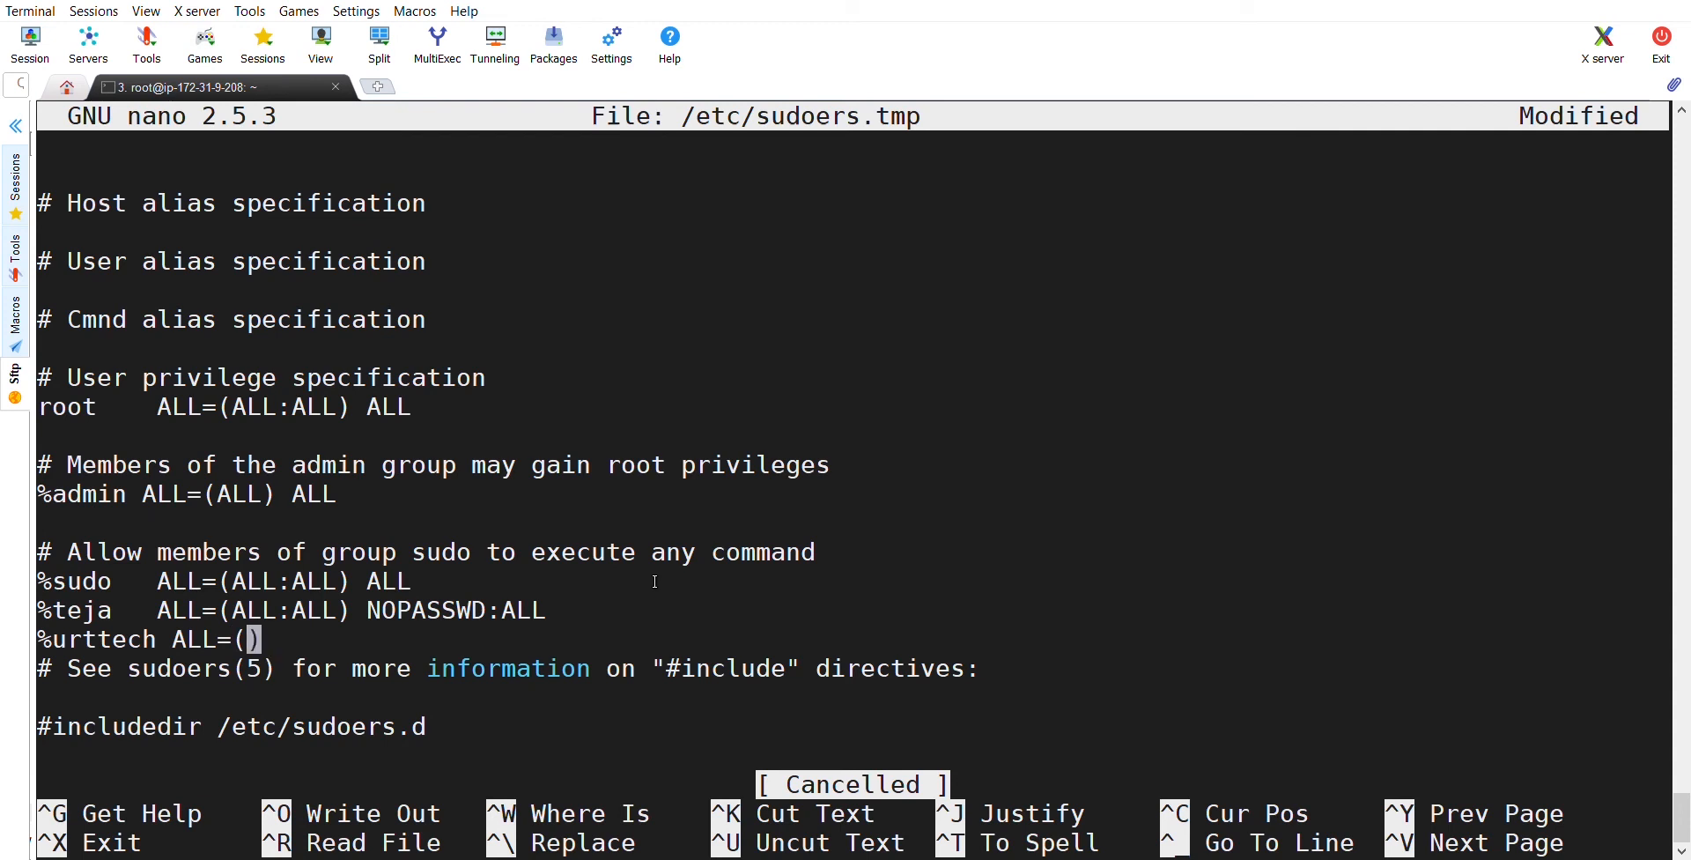
text(ALL:)
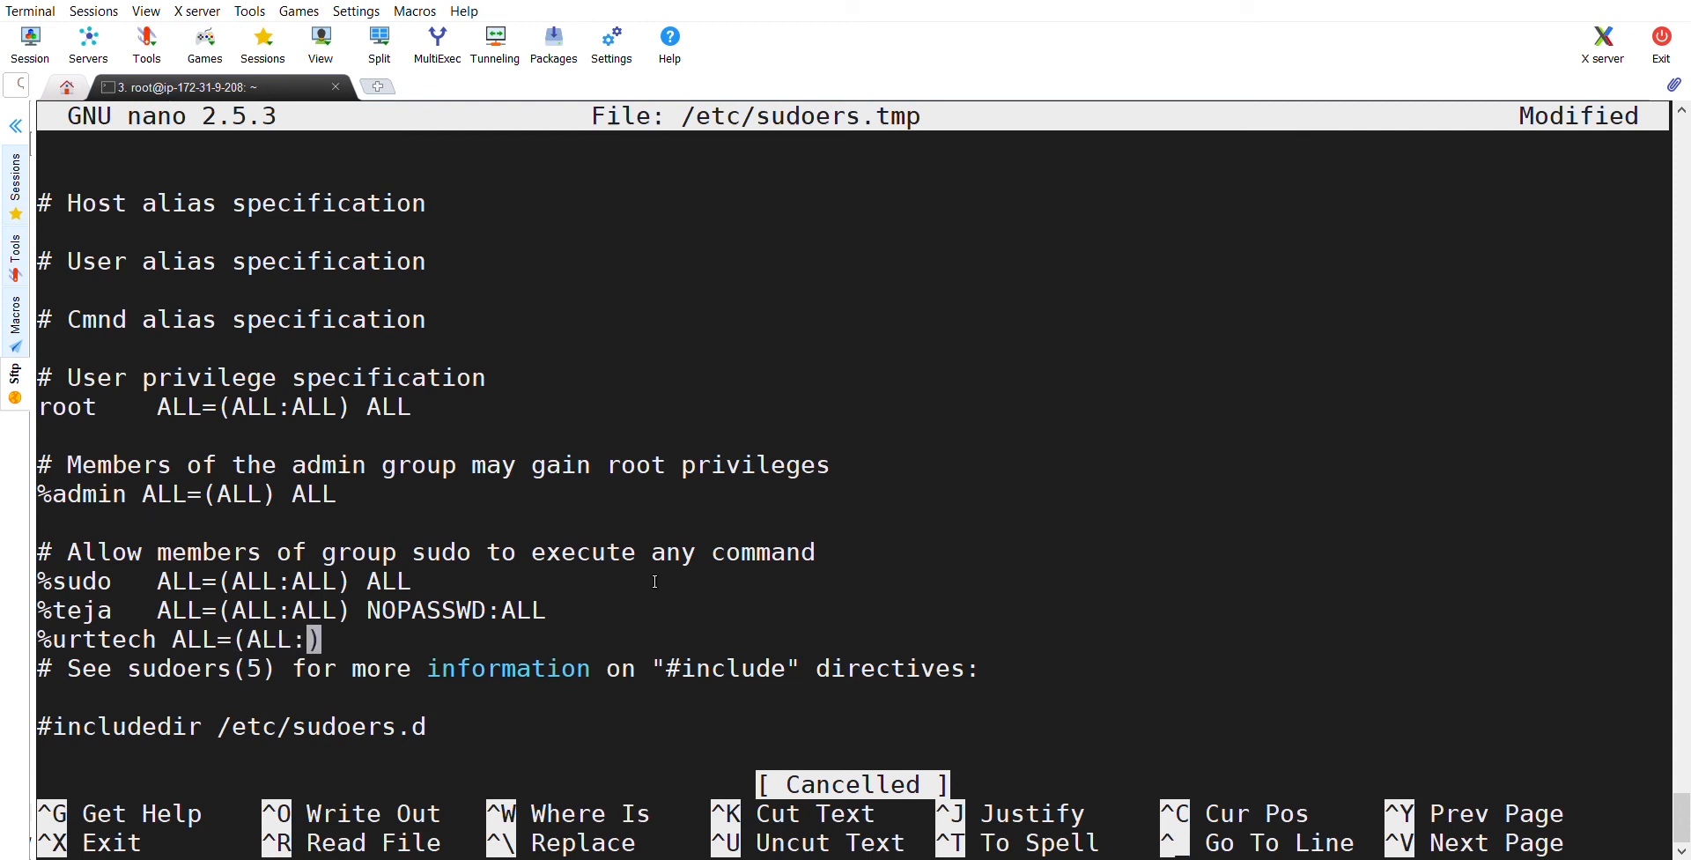
text(ALL)
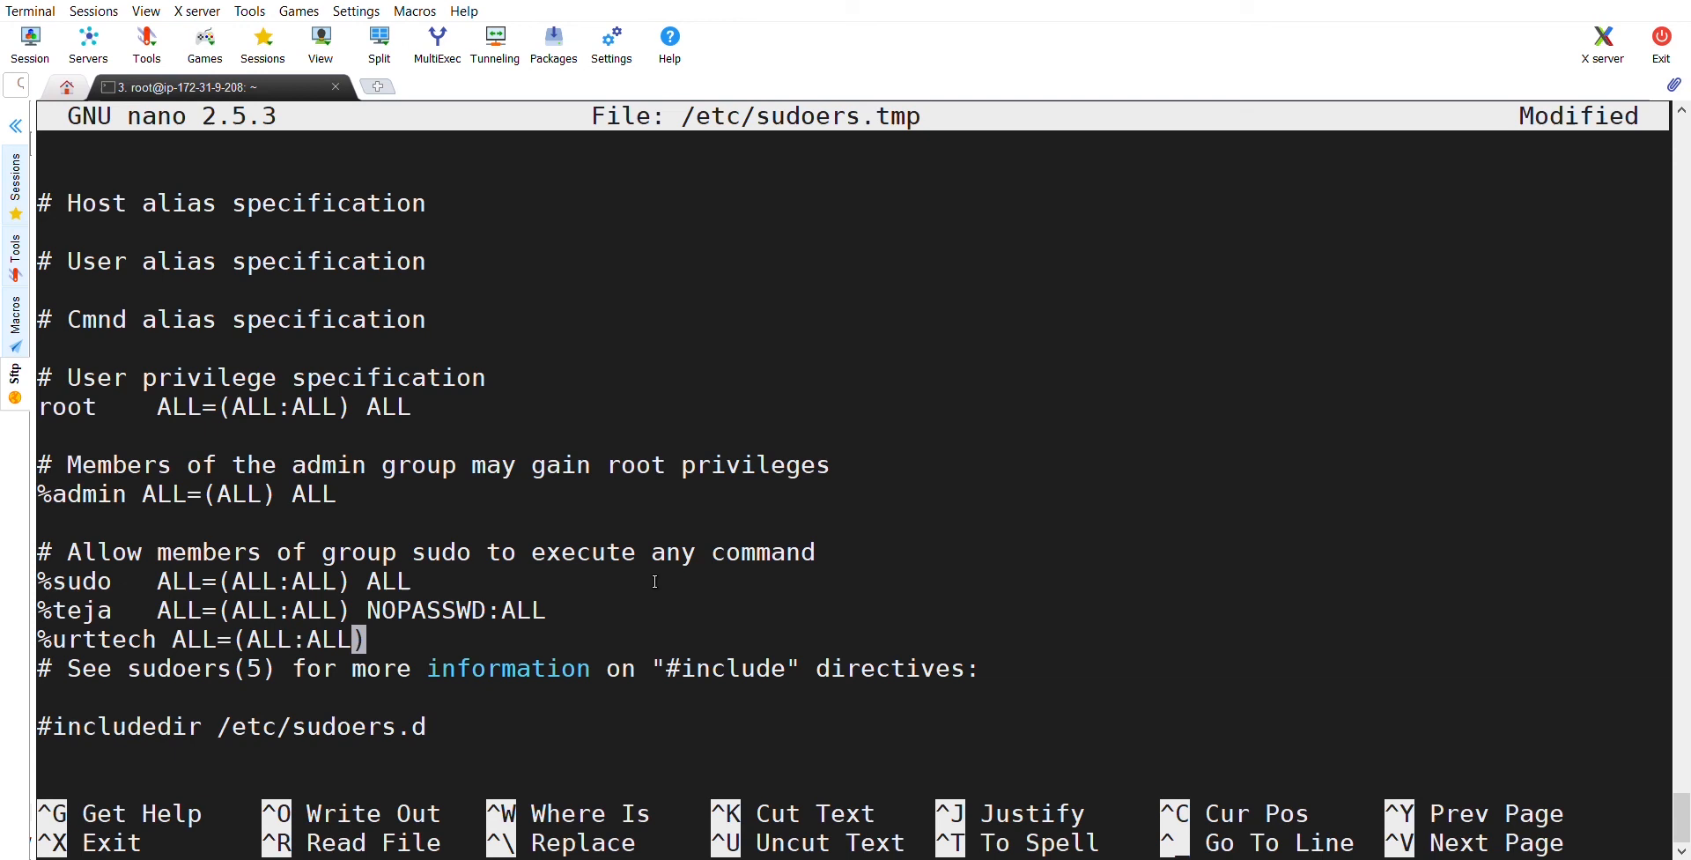
text(NOPASS)
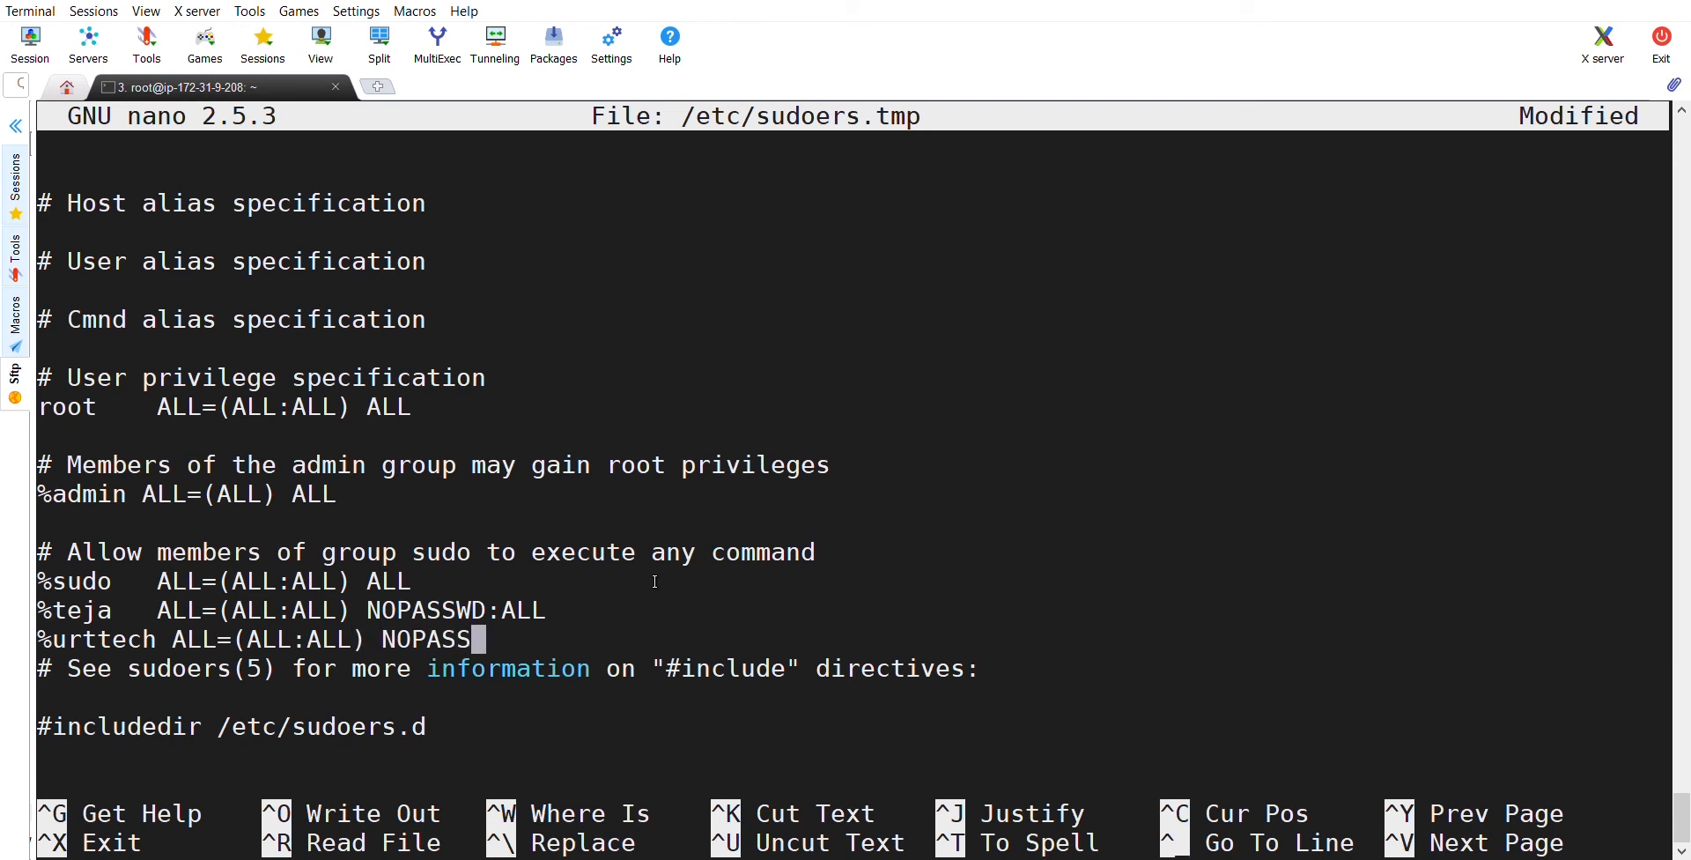
text(WD:a)
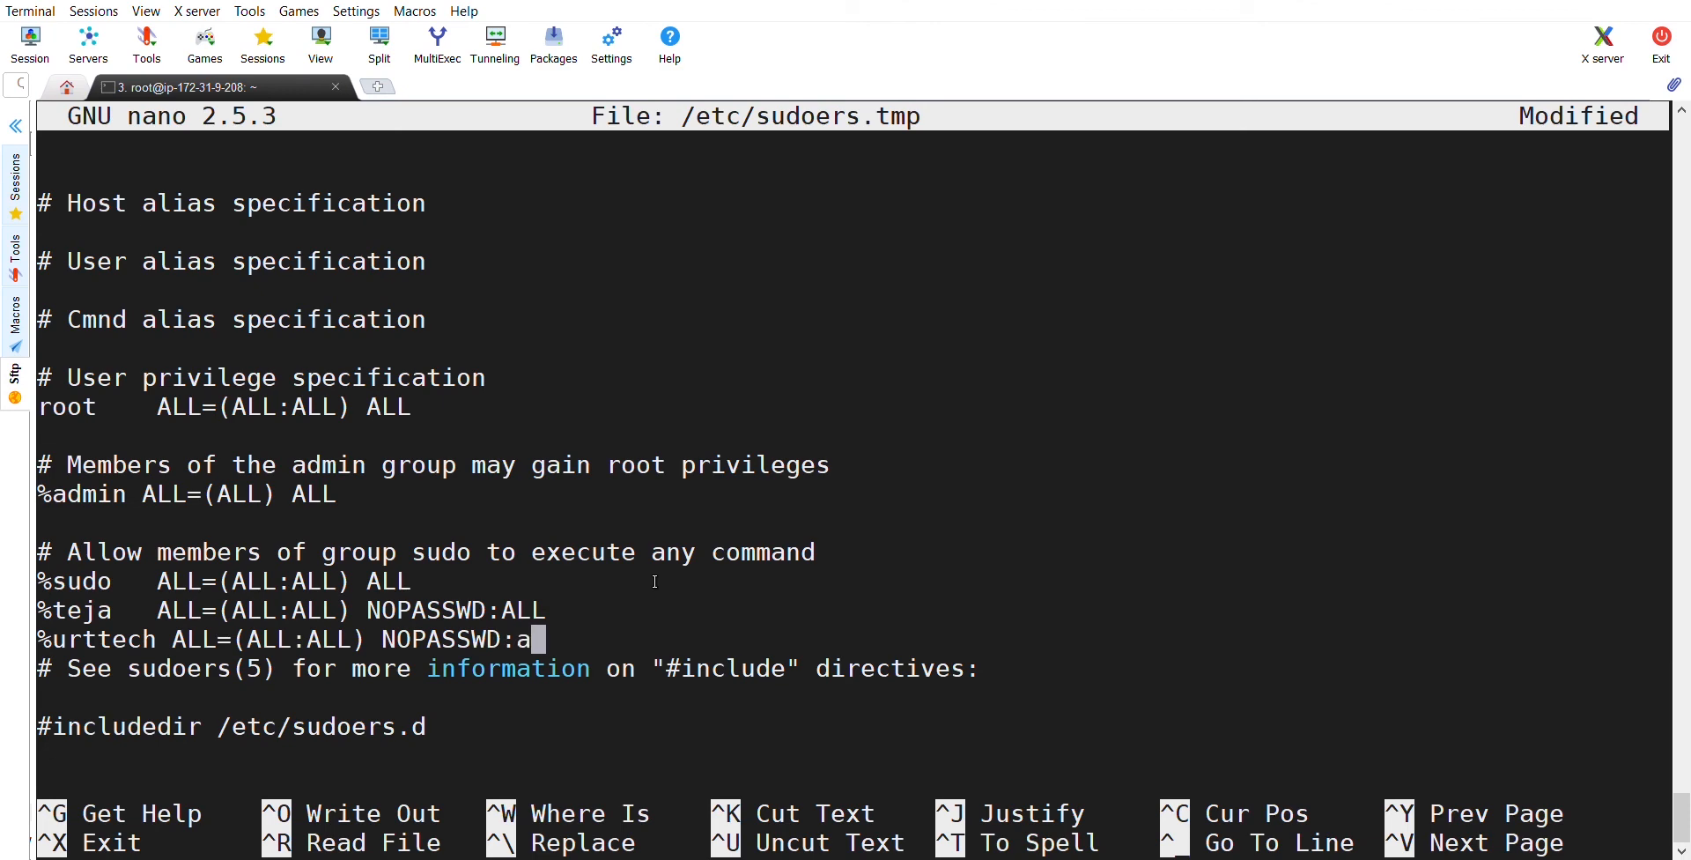
text(LL)
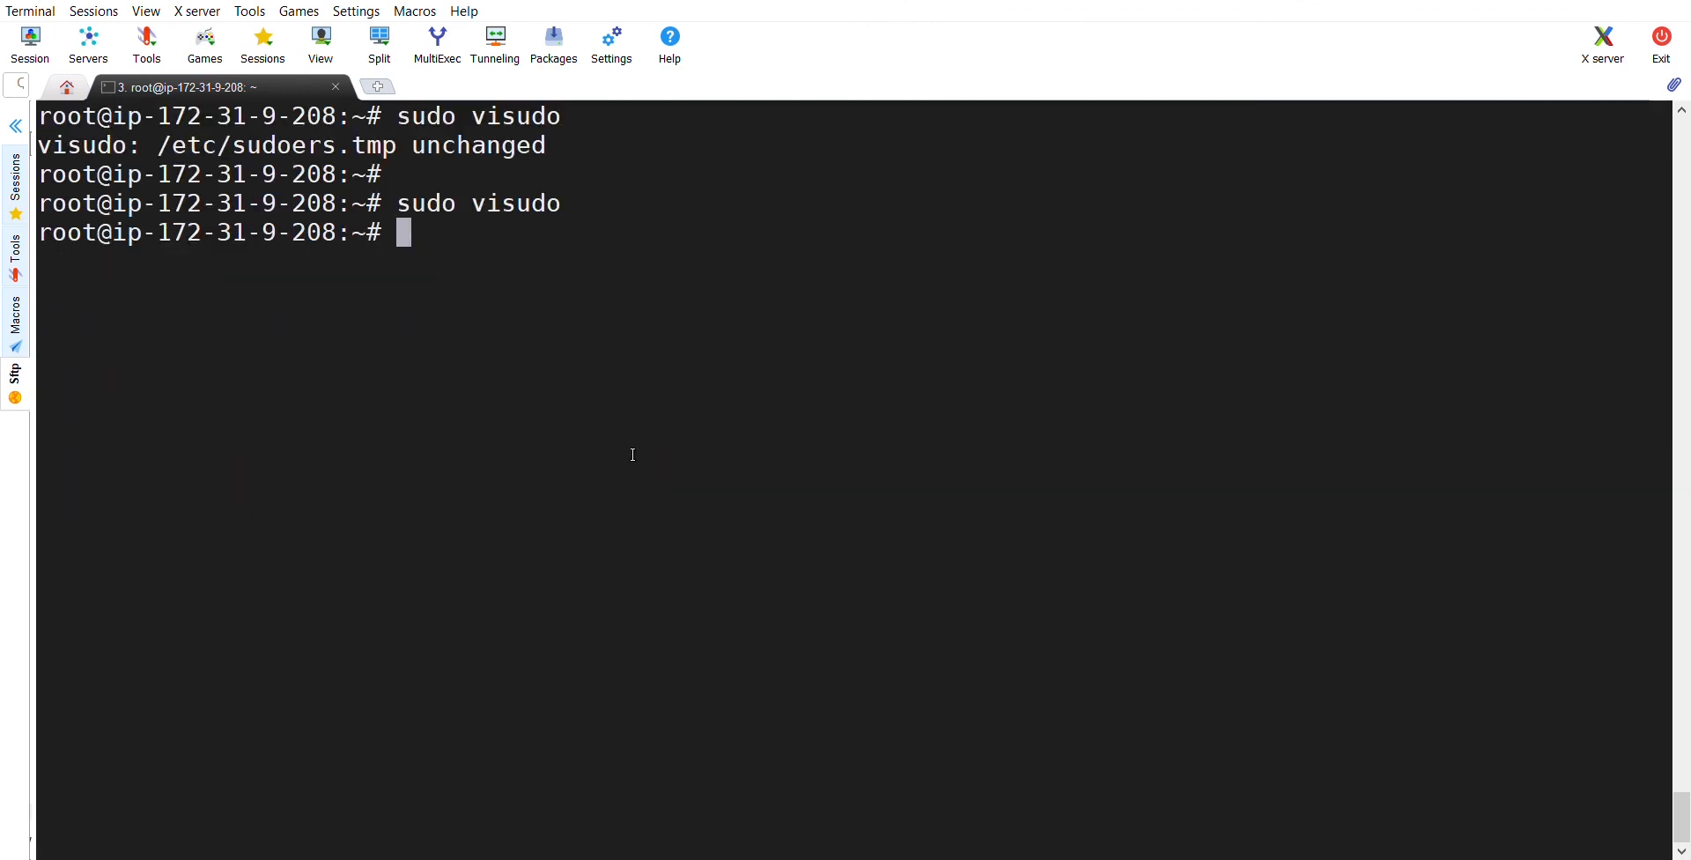
Switch the shell to user urttech with su
text(su)
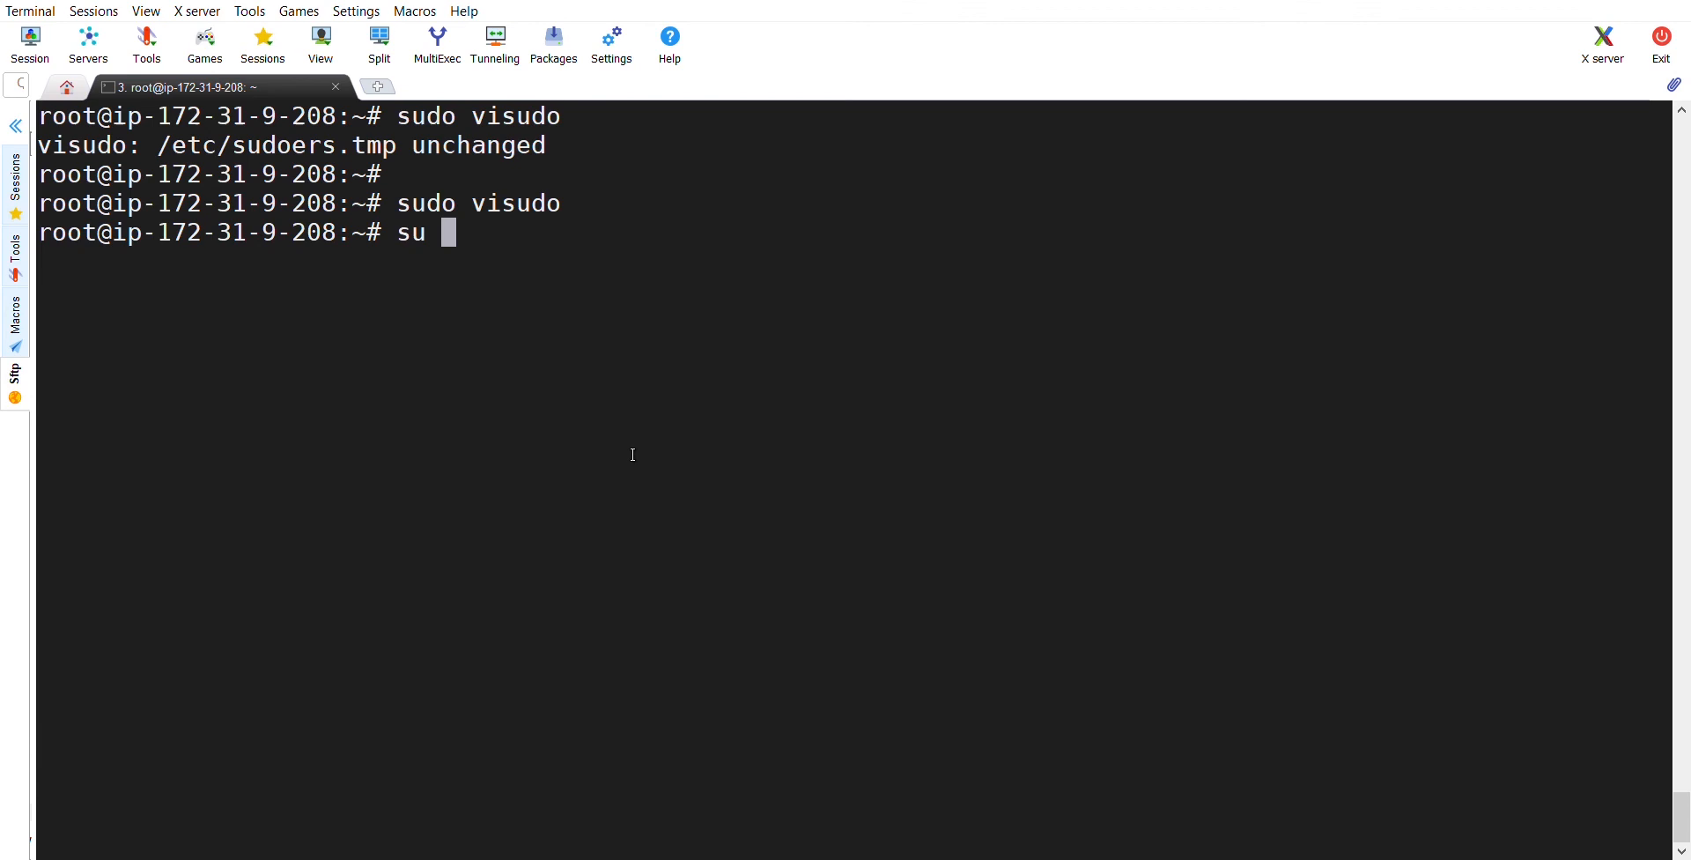
text(u)
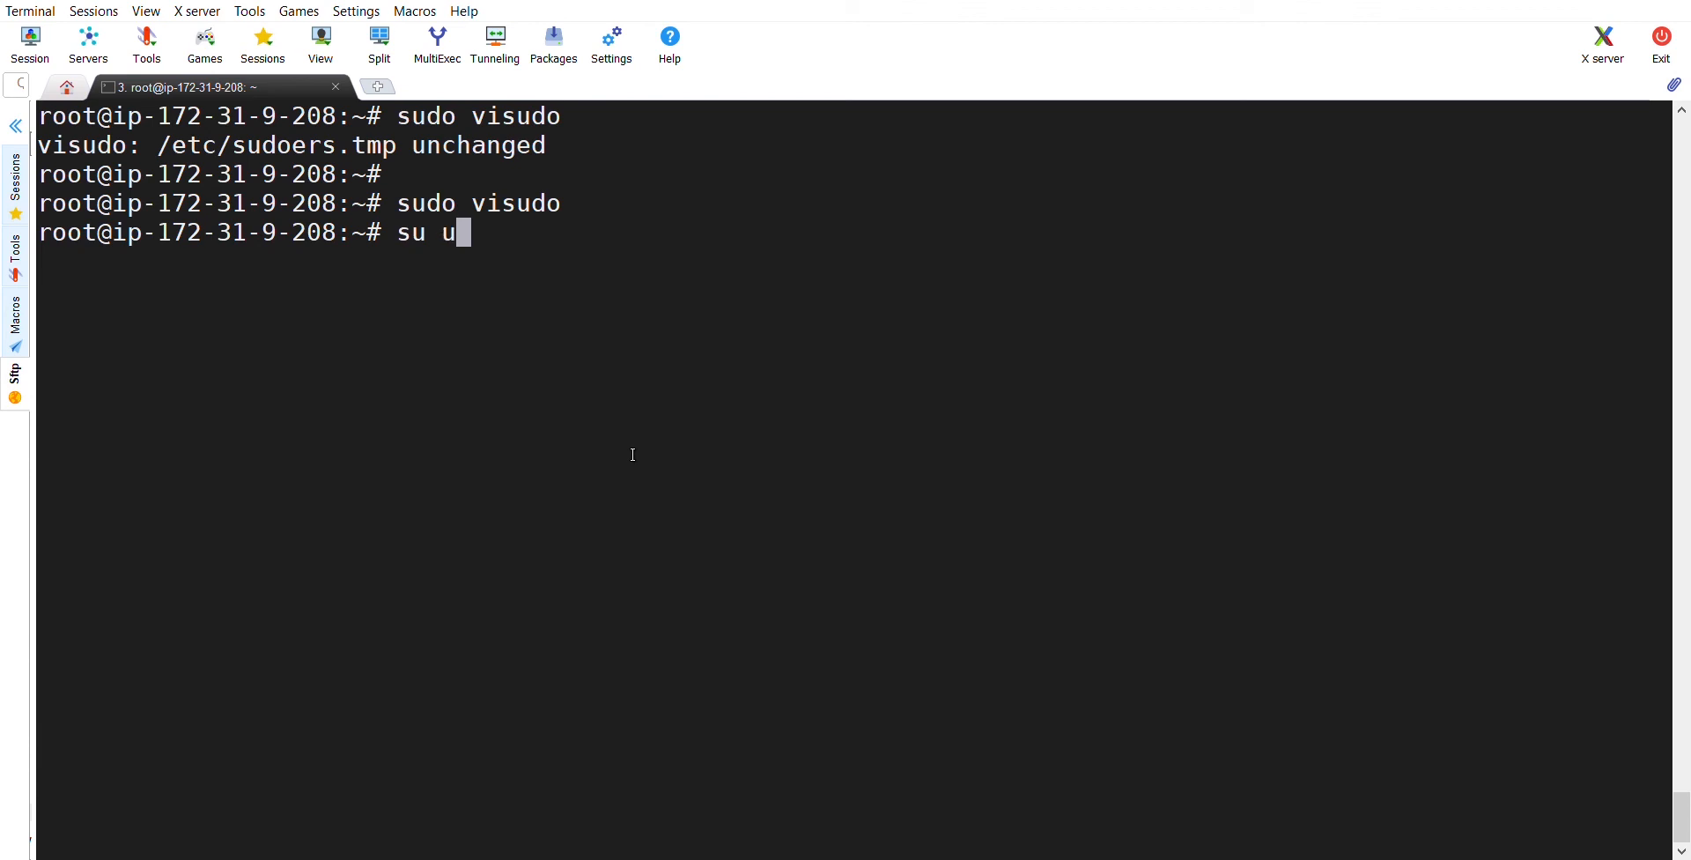
text(rttech)
text(cd)
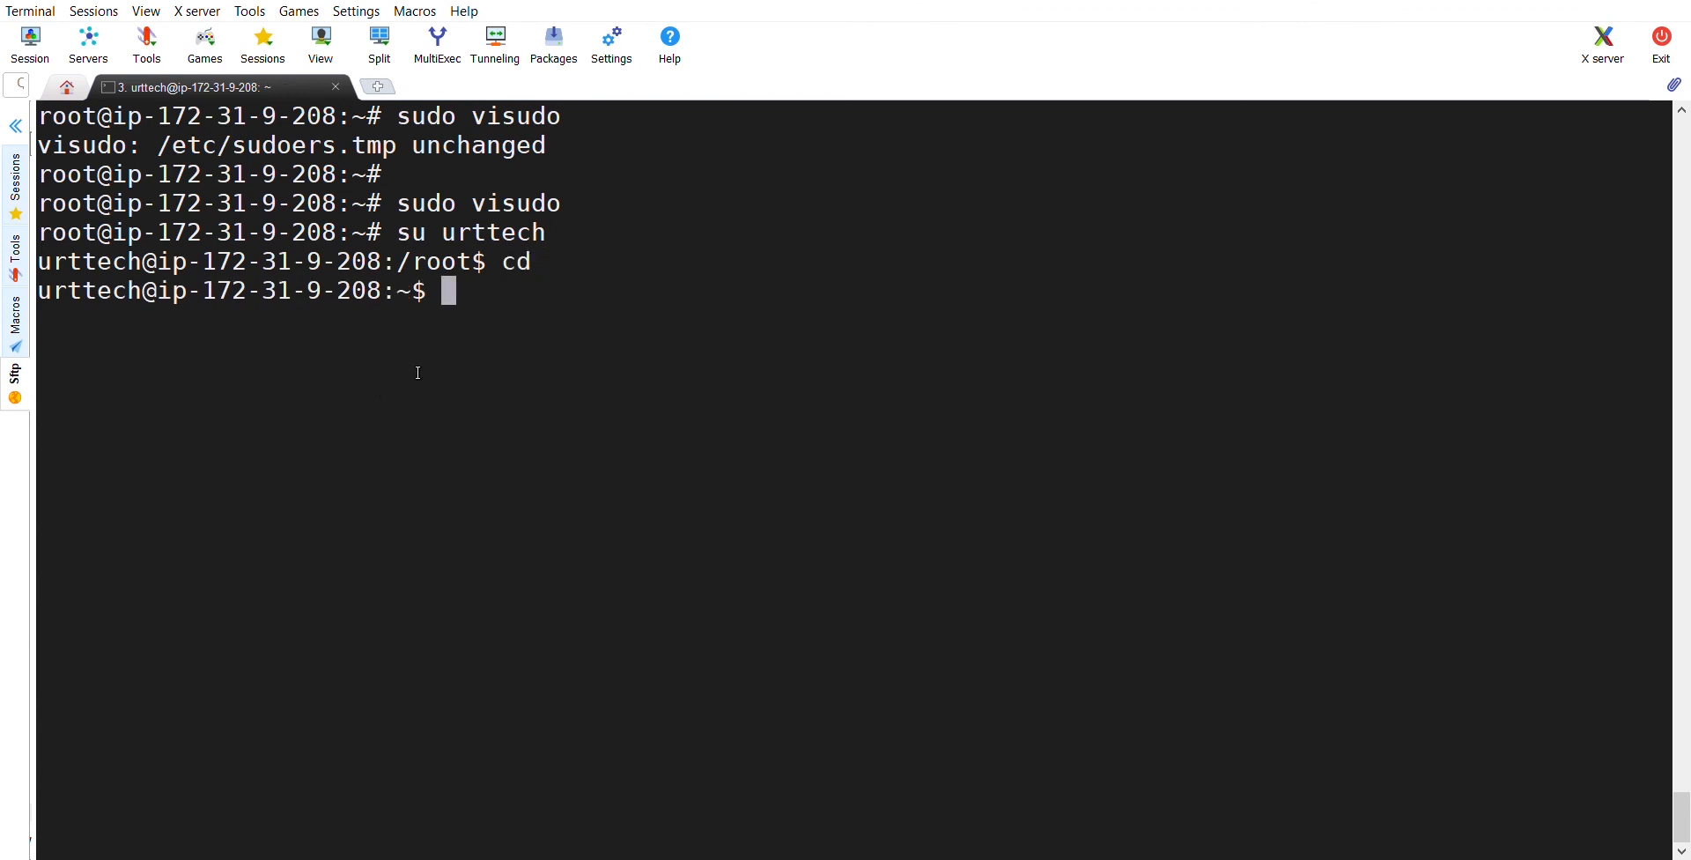
Run sudo apt-get update, which now reads package lists without a password prompt
text(sudo apt)
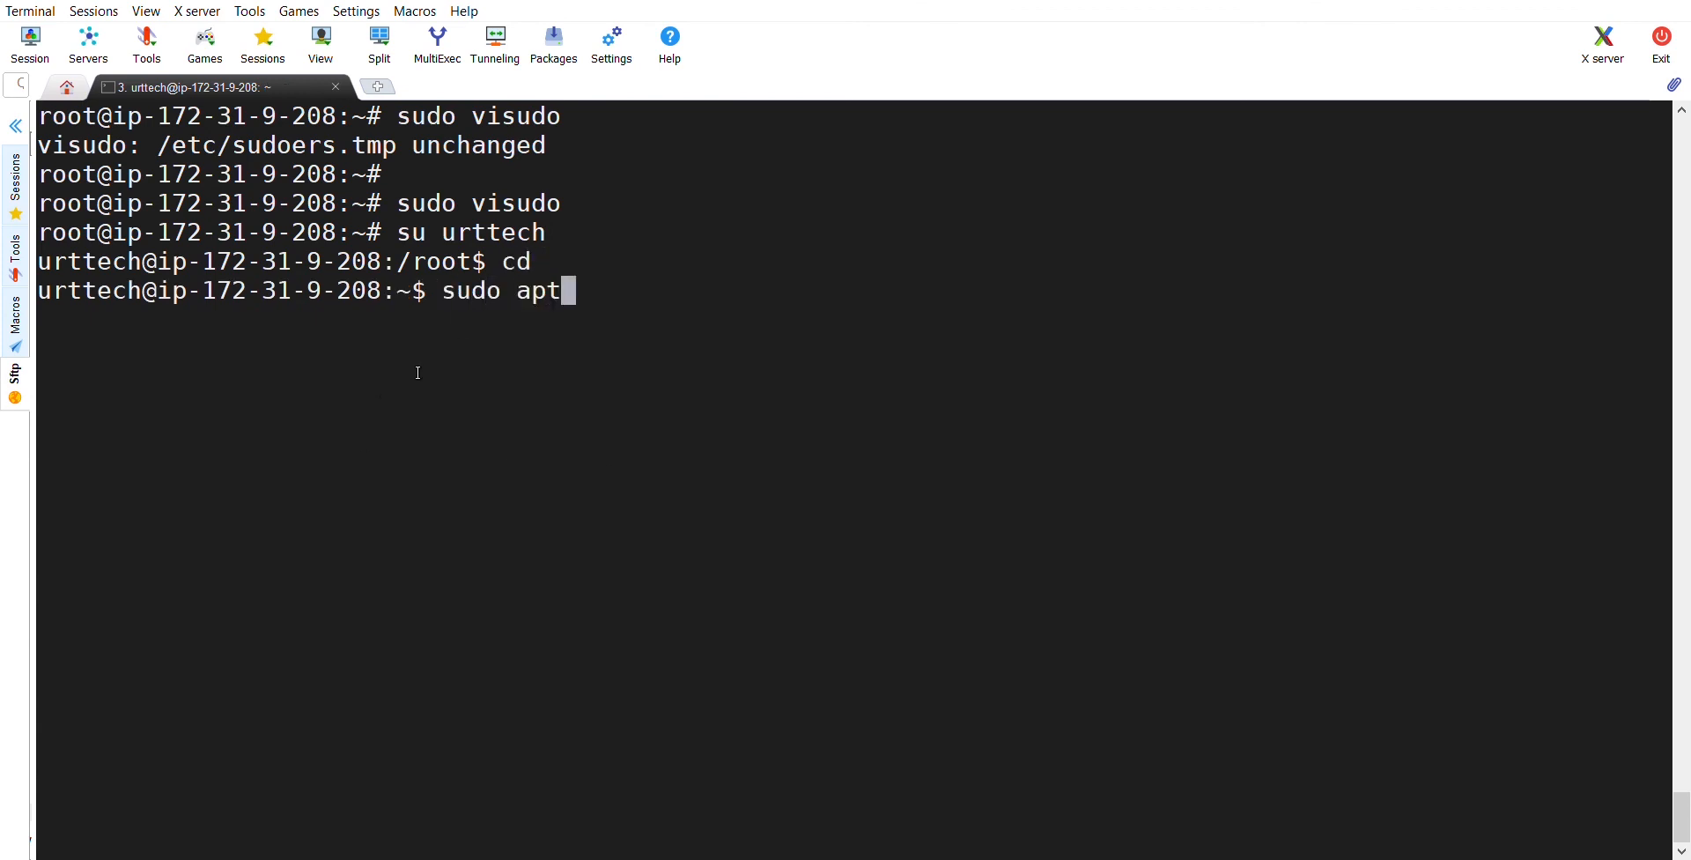
text(-get)
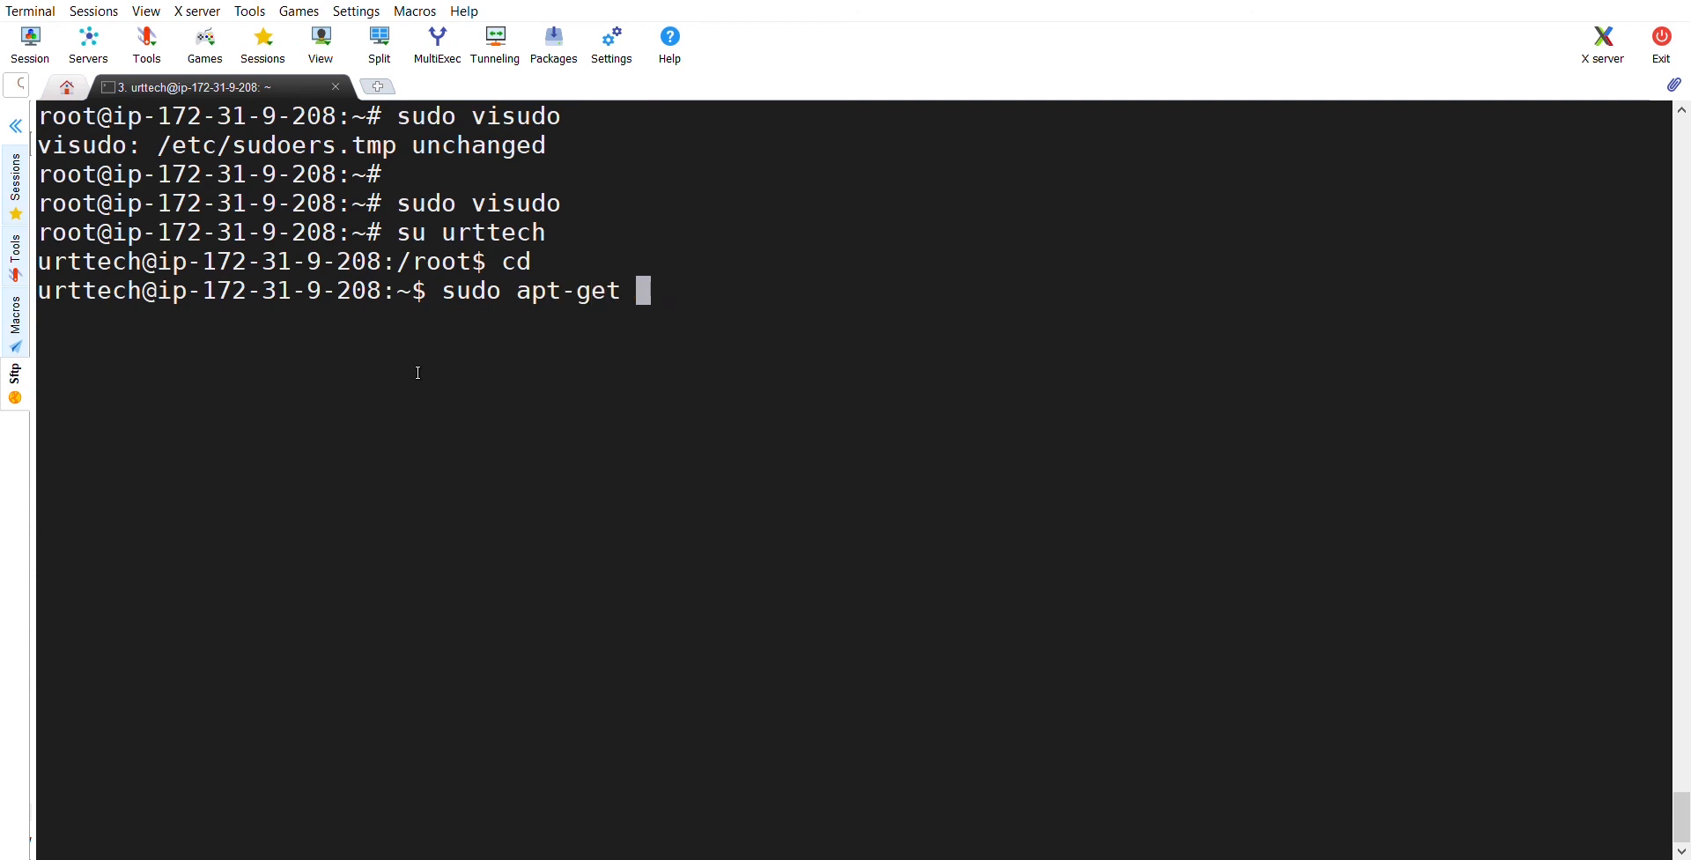
text(update)
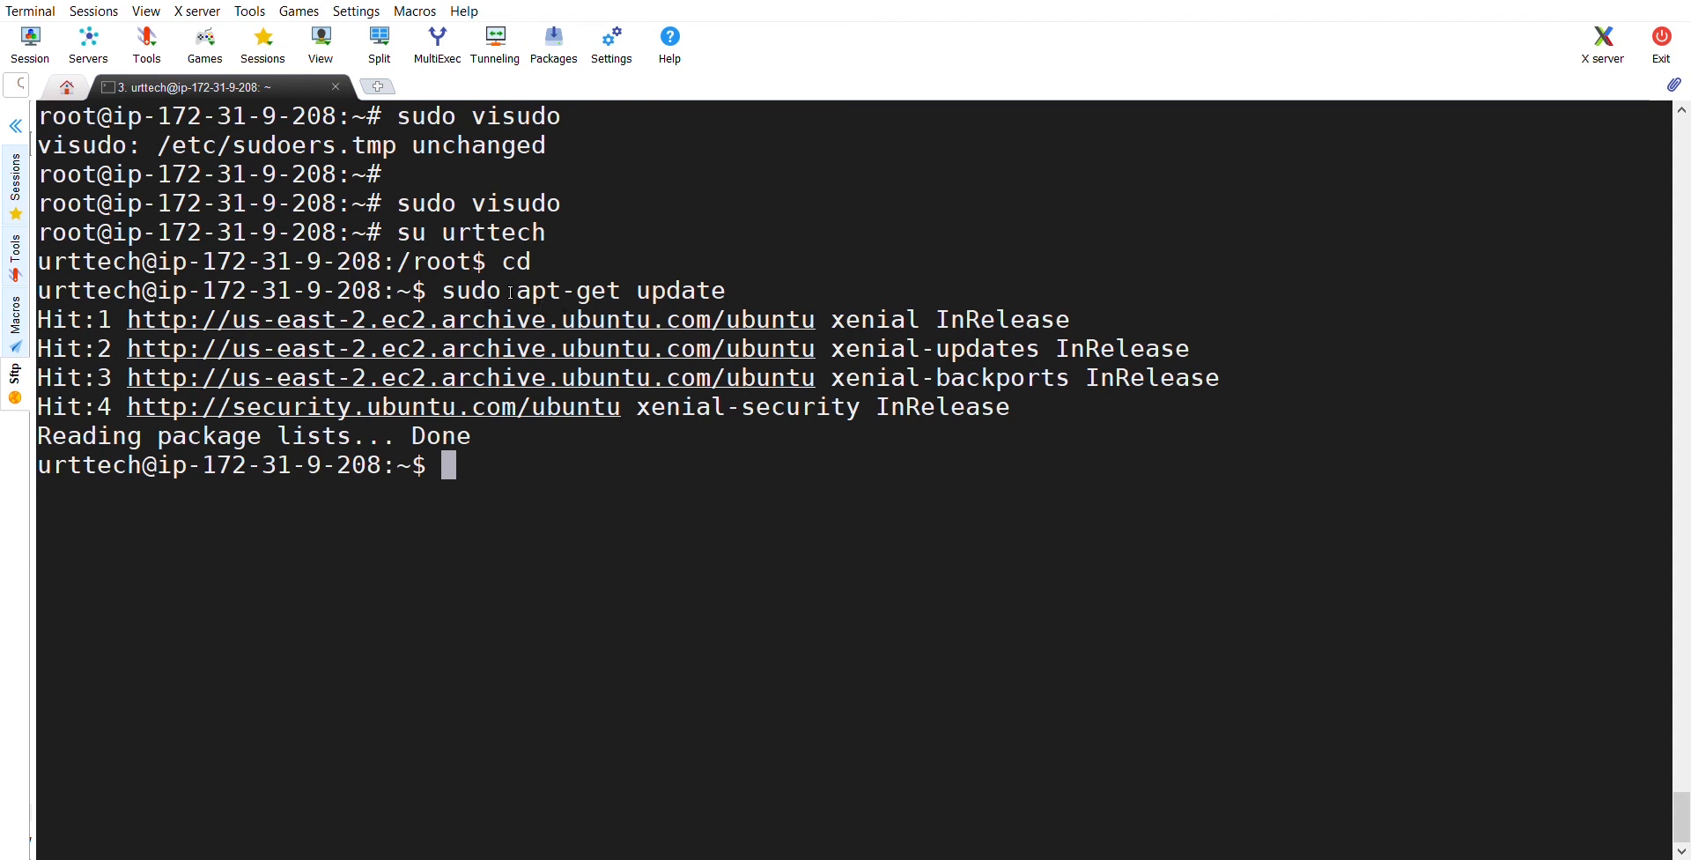
mouse_move(132, 283)
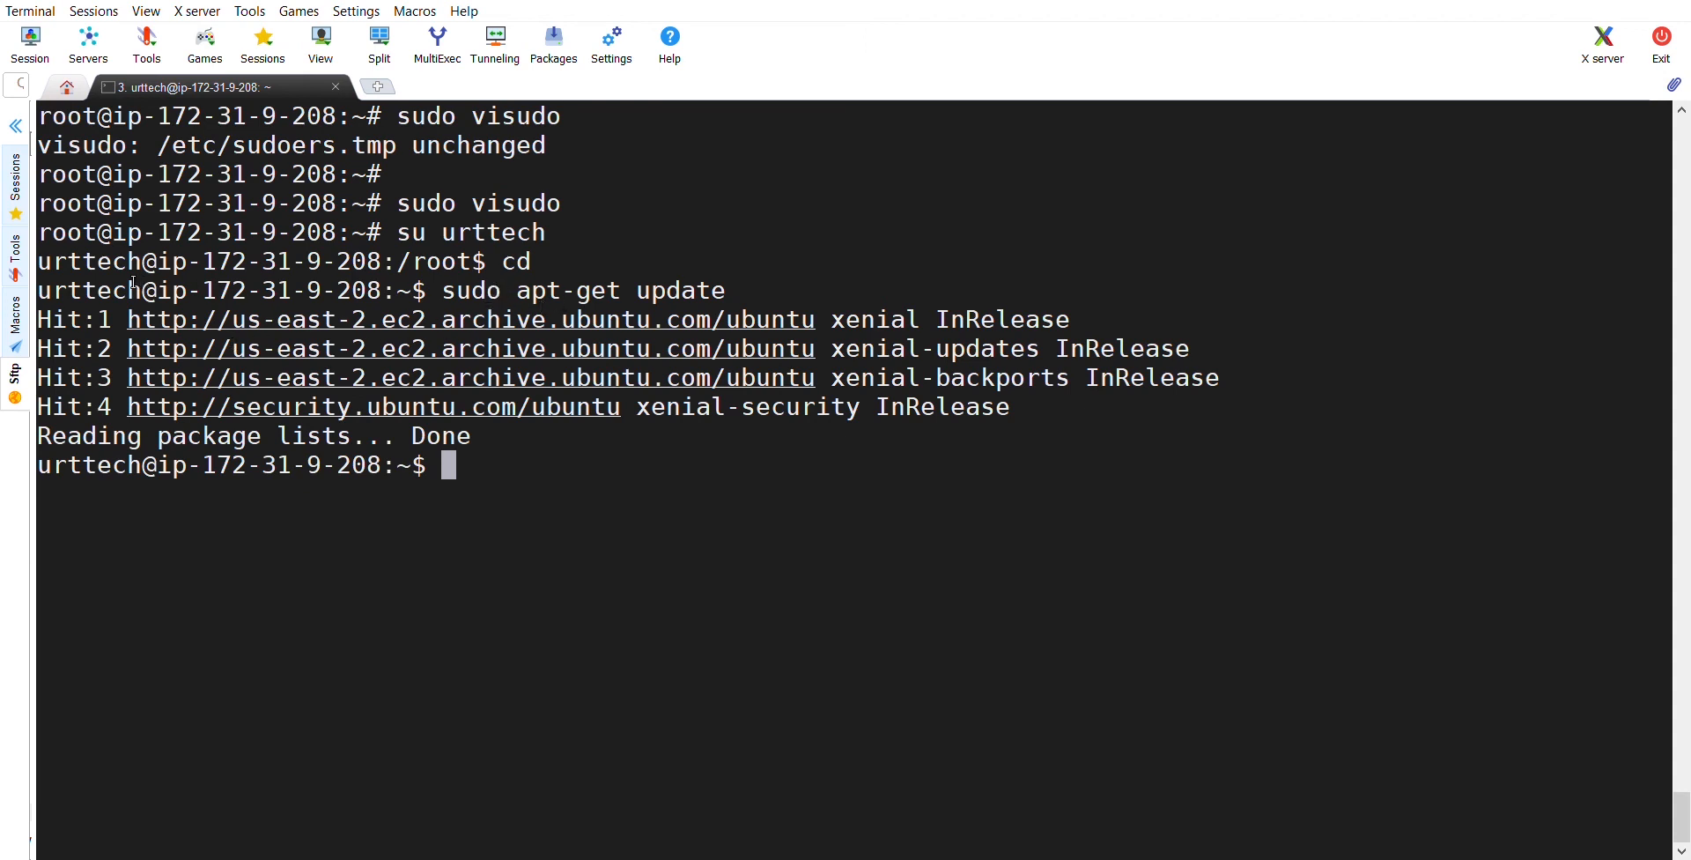
double_click(529, 290)
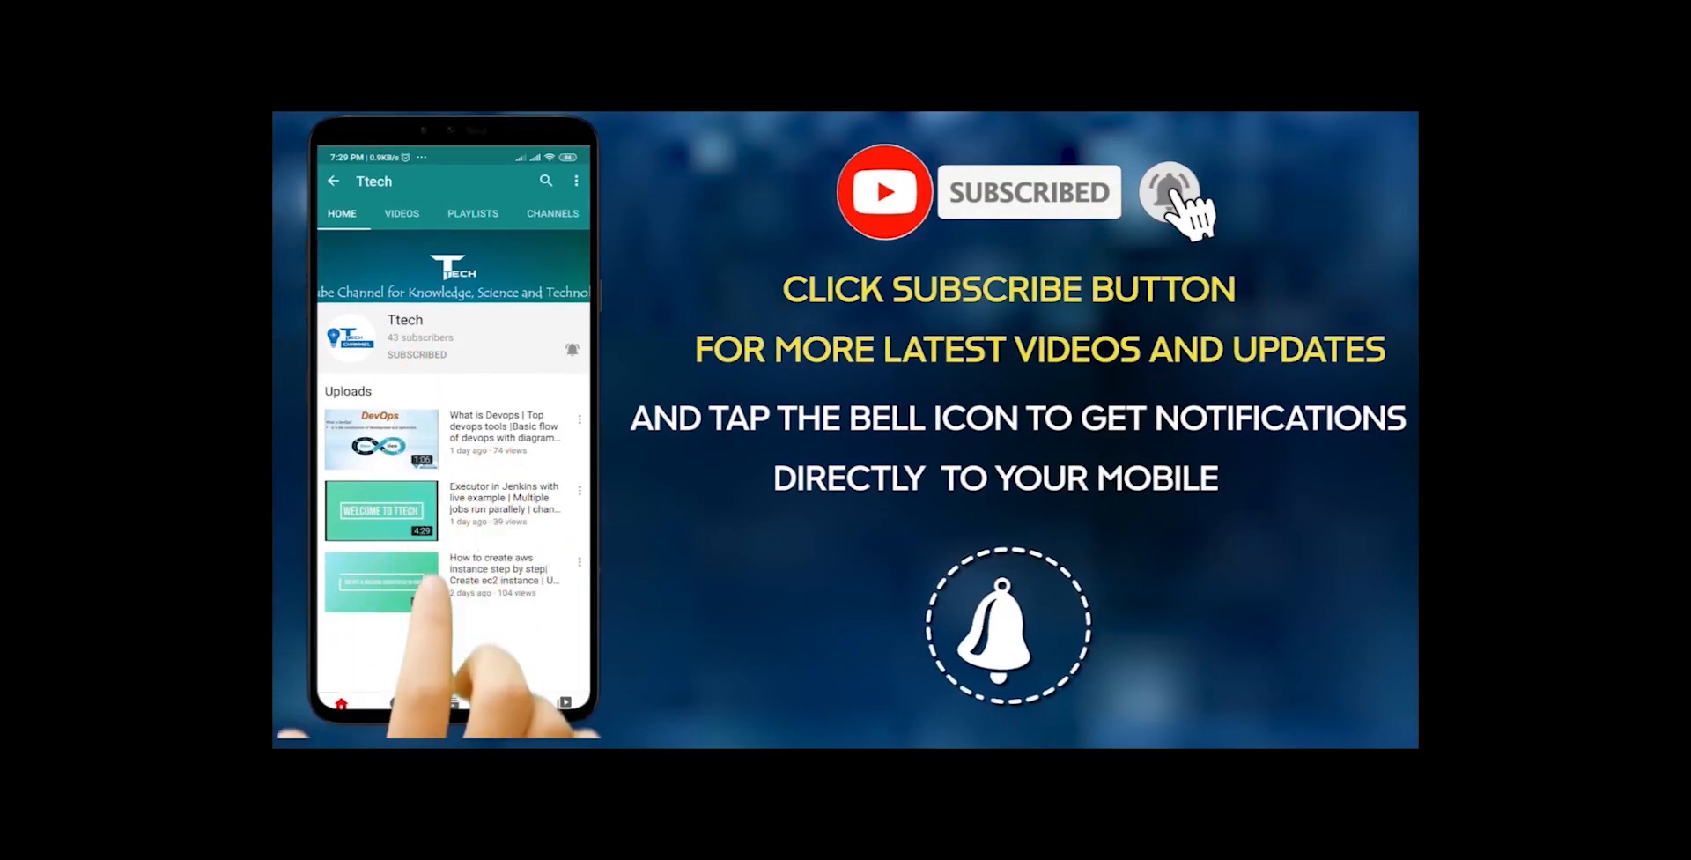
click(571, 349)
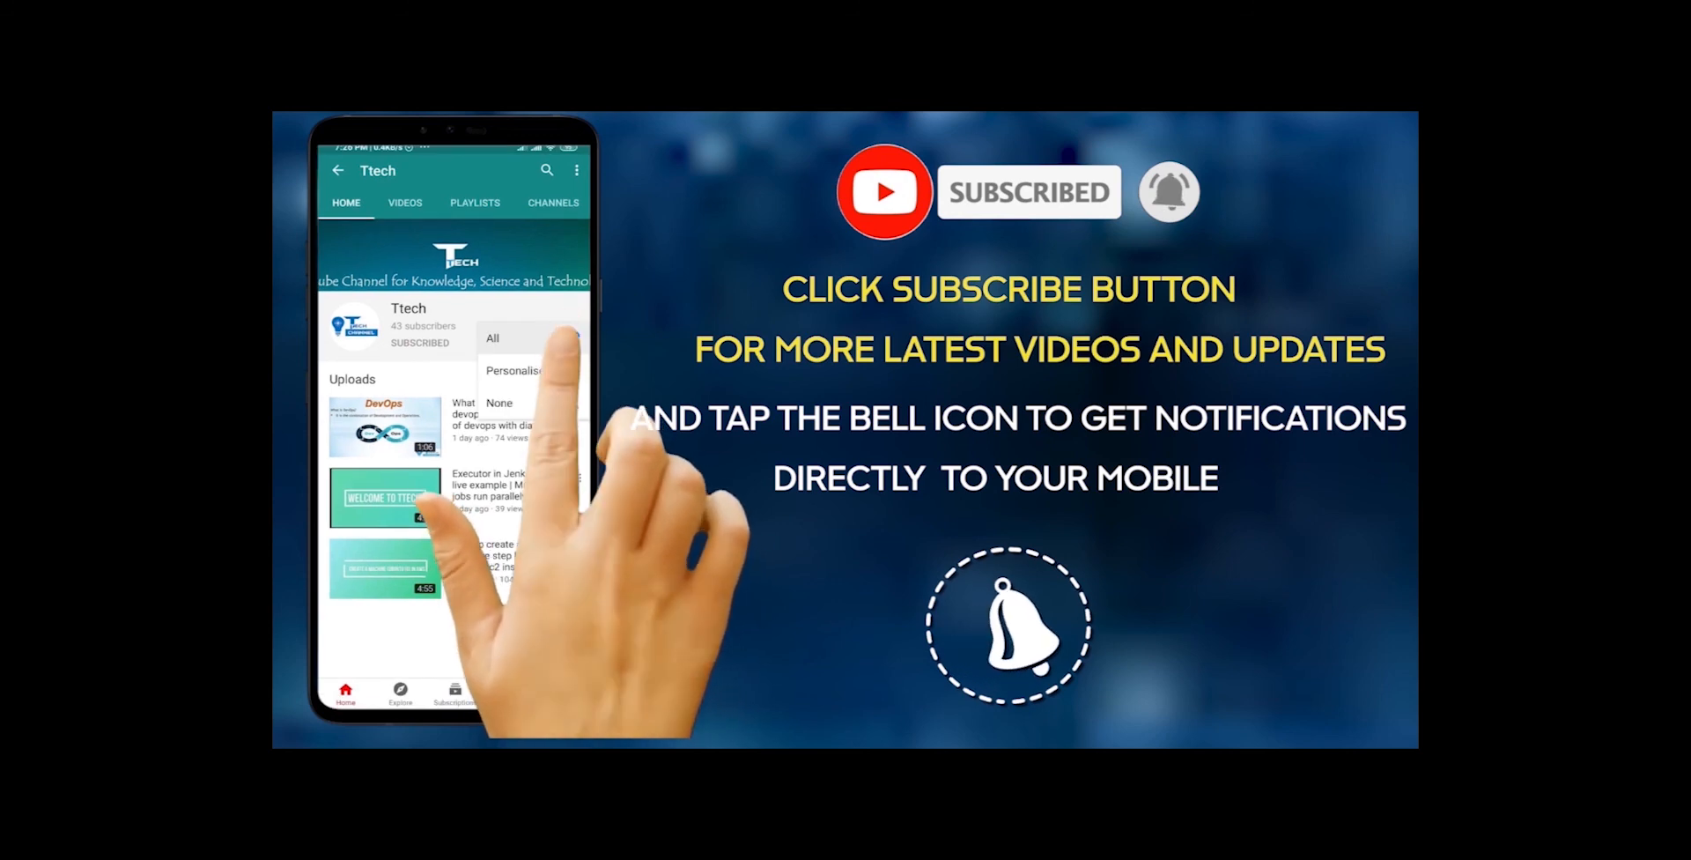